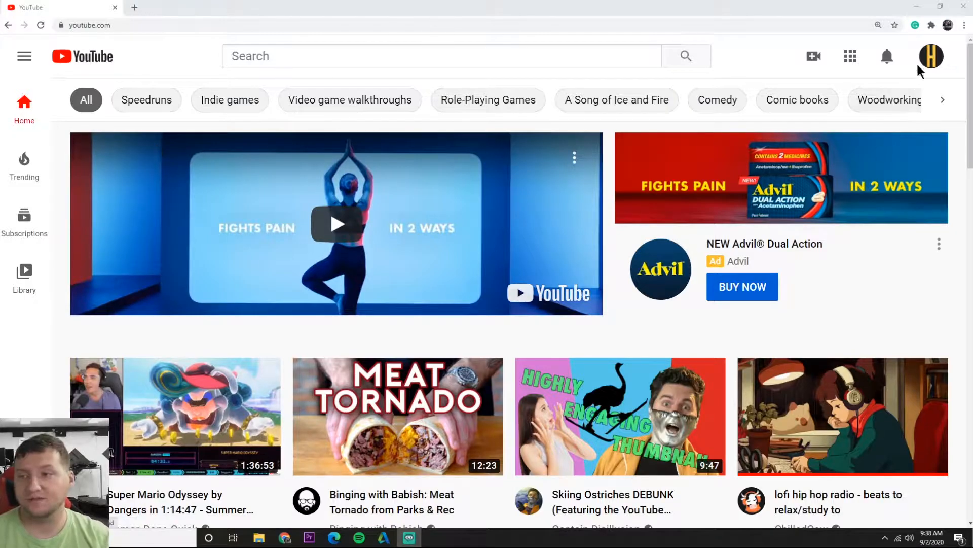
# - Sign out of the current YouTube channel and start signing in with another account
pyautogui.click(931, 55)
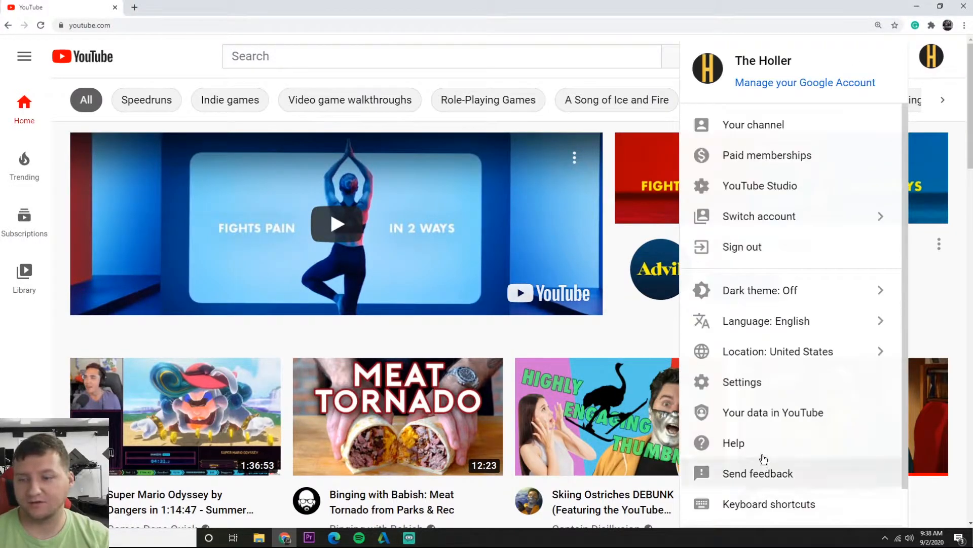
pyautogui.click(741, 247)
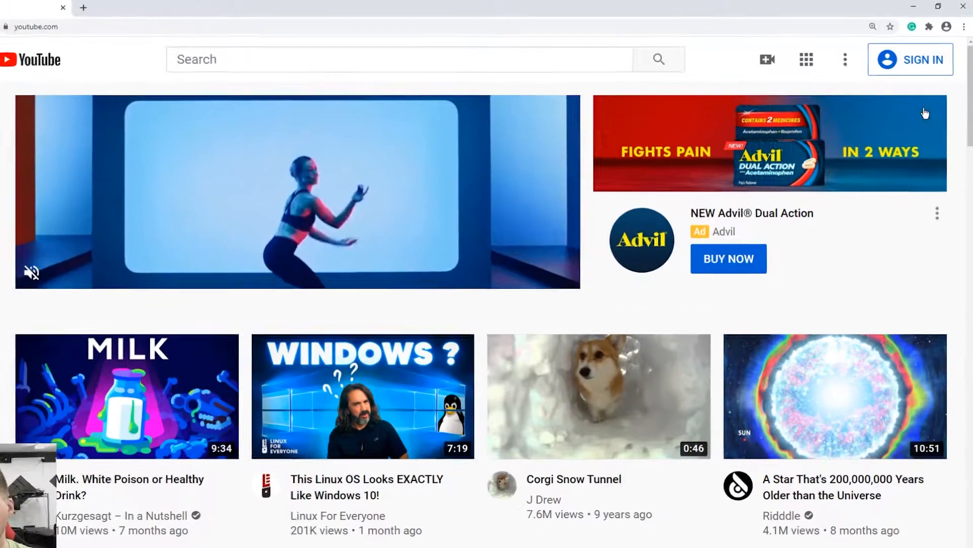
pyautogui.click(921, 60)
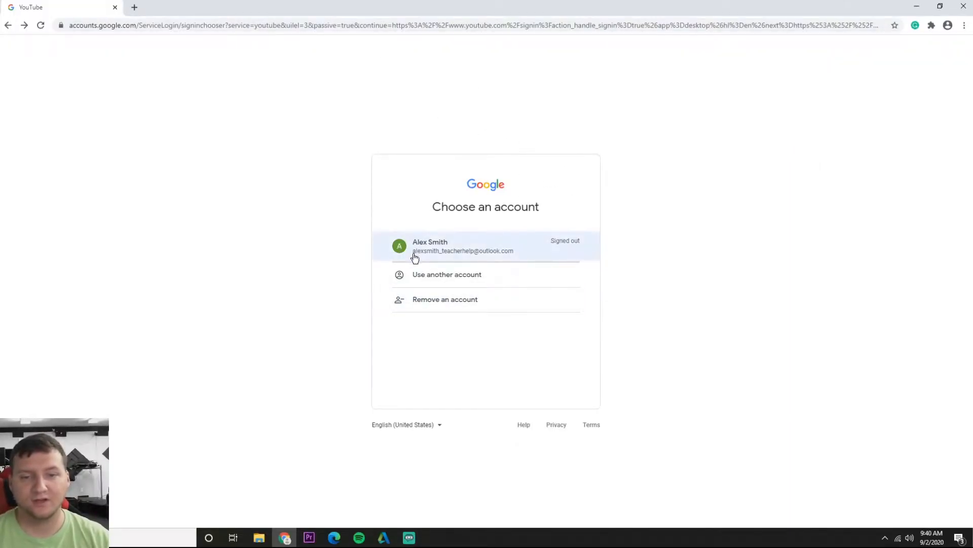
pyautogui.moveTo(526, 255)
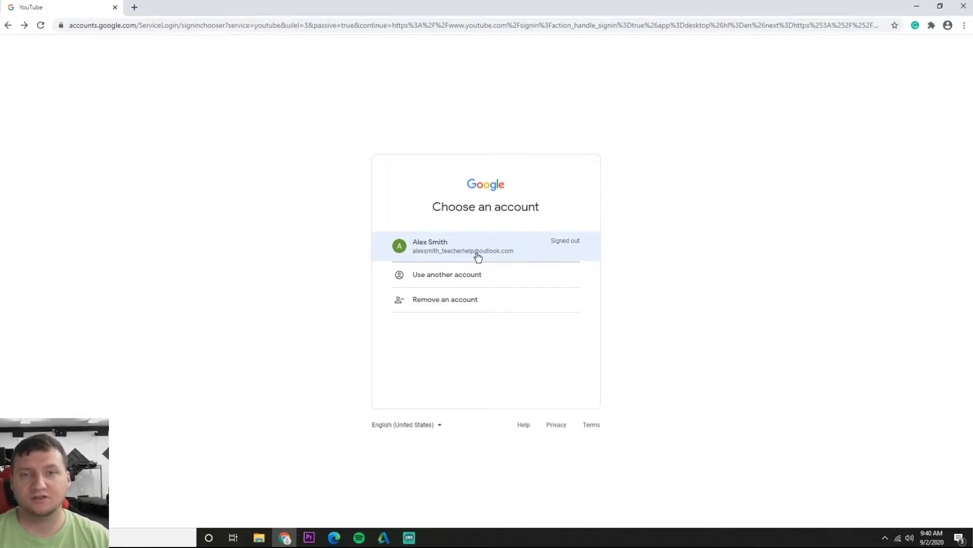
pyautogui.moveTo(479, 262)
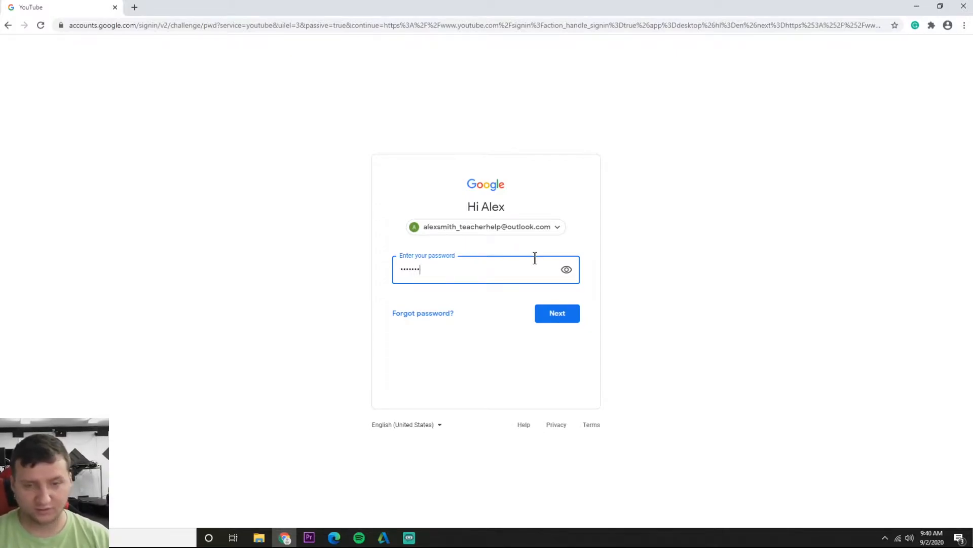
# - Submit the other account's password and land on the YouTube home page signed in
pyautogui.click(556, 313)
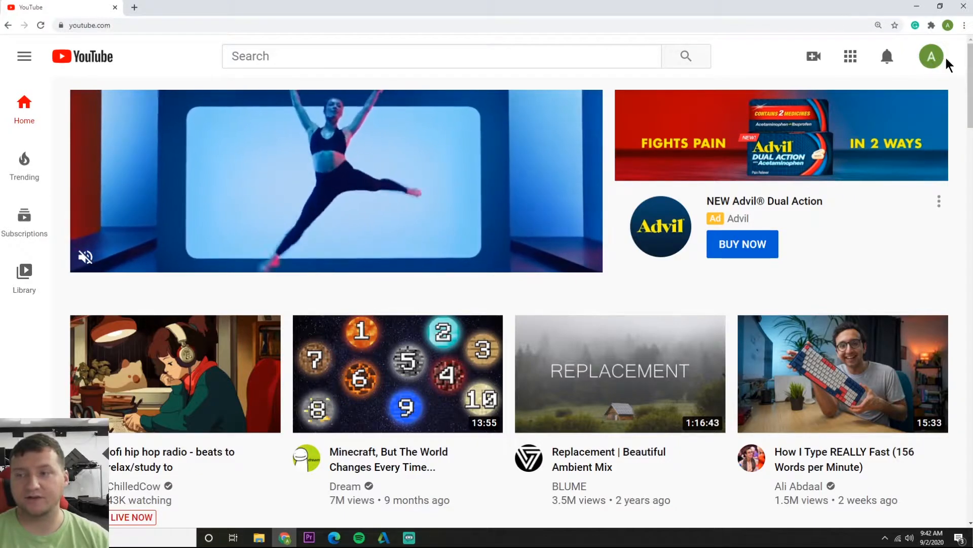
pyautogui.click(931, 57)
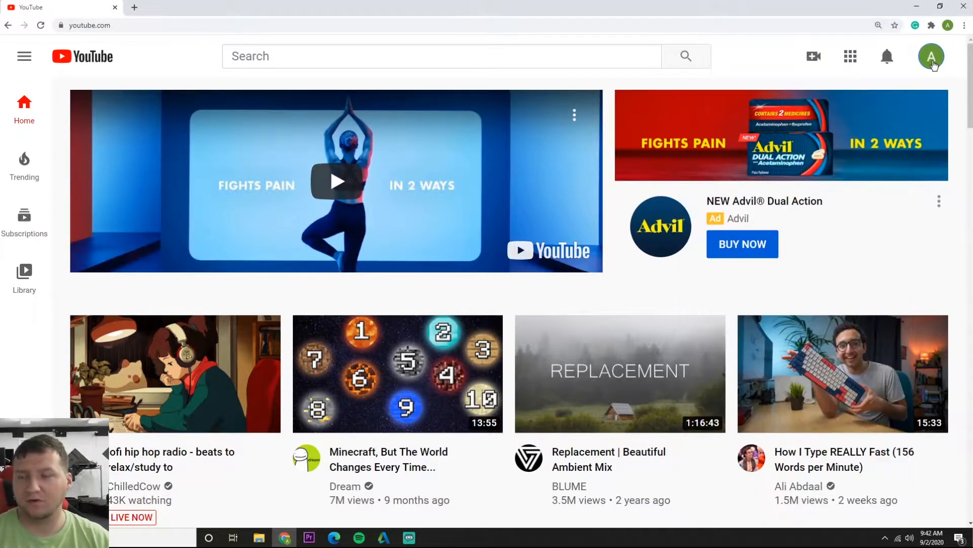
pyautogui.moveTo(813, 56)
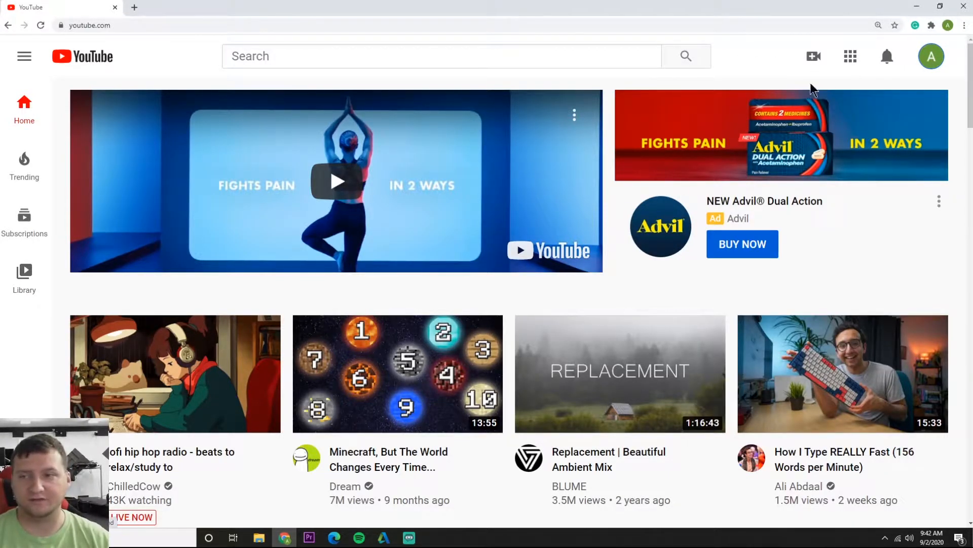
pyautogui.moveTo(813, 56)
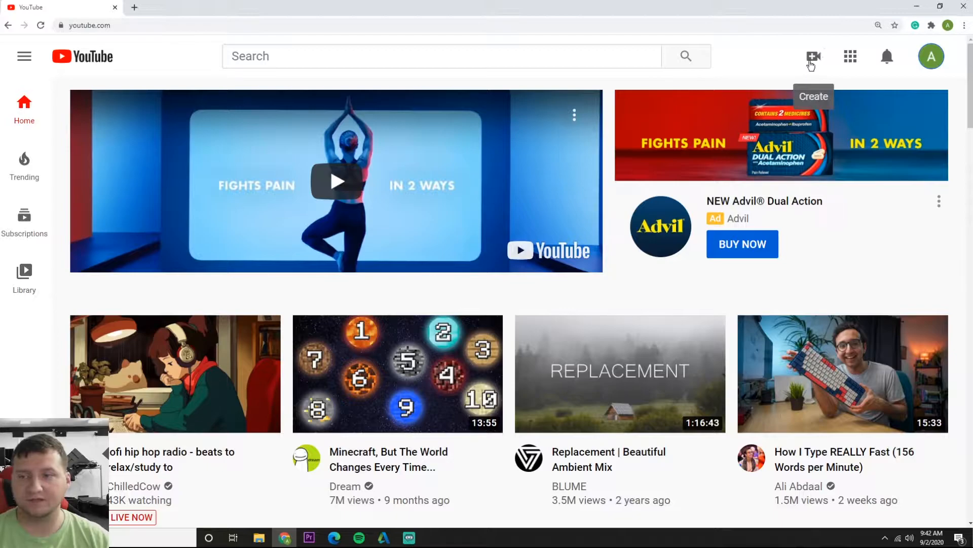
# - Choose Upload video from the Create menu to reach the Studio upload dialog
pyautogui.click(813, 57)
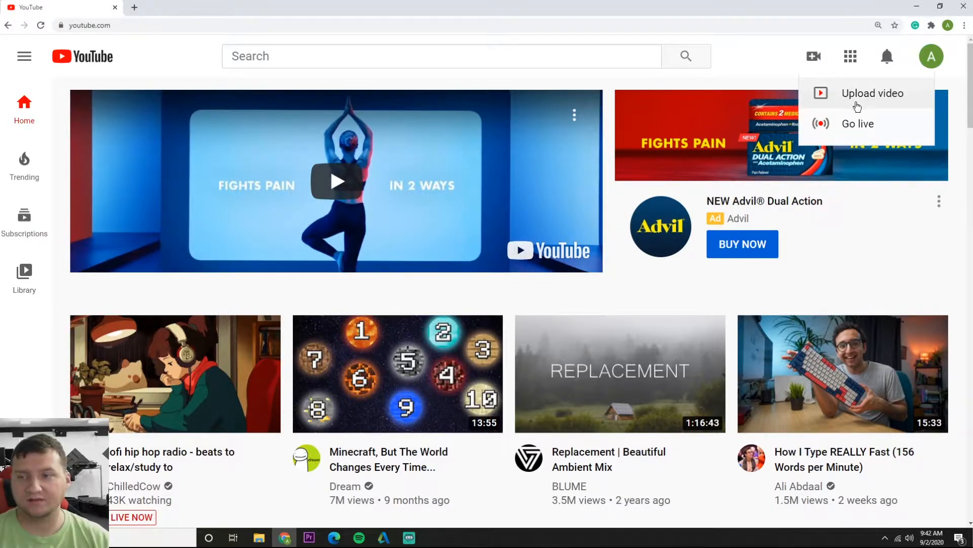
pyautogui.click(873, 93)
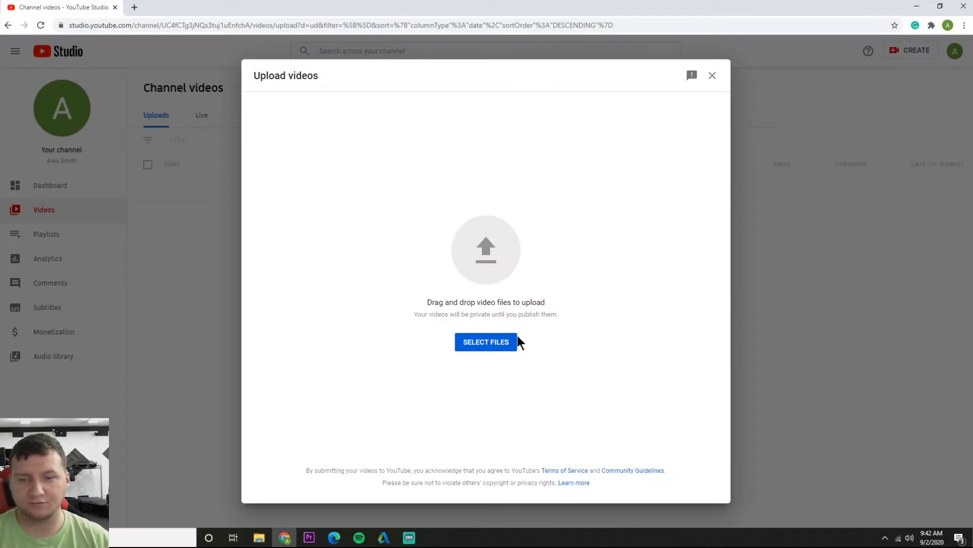
pyautogui.moveTo(475, 255)
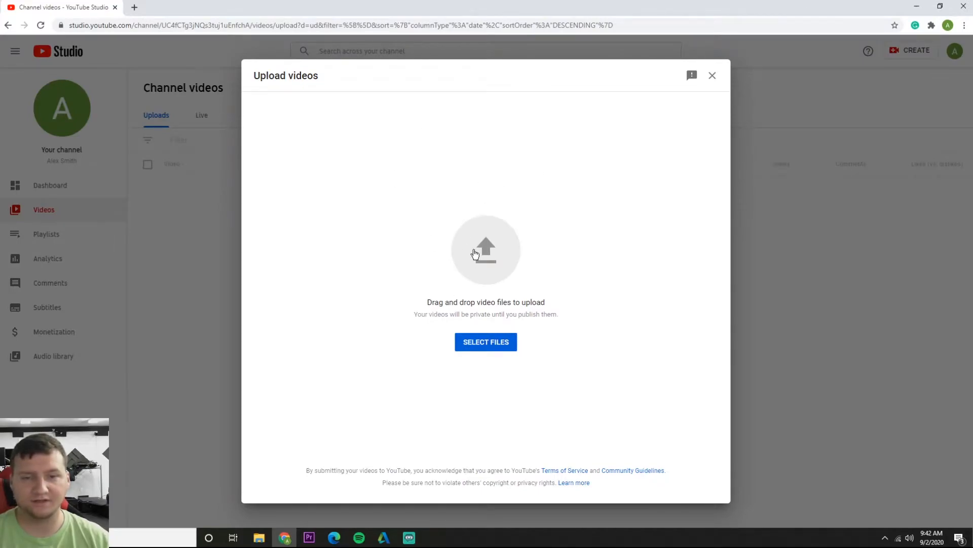
pyautogui.moveTo(470, 249)
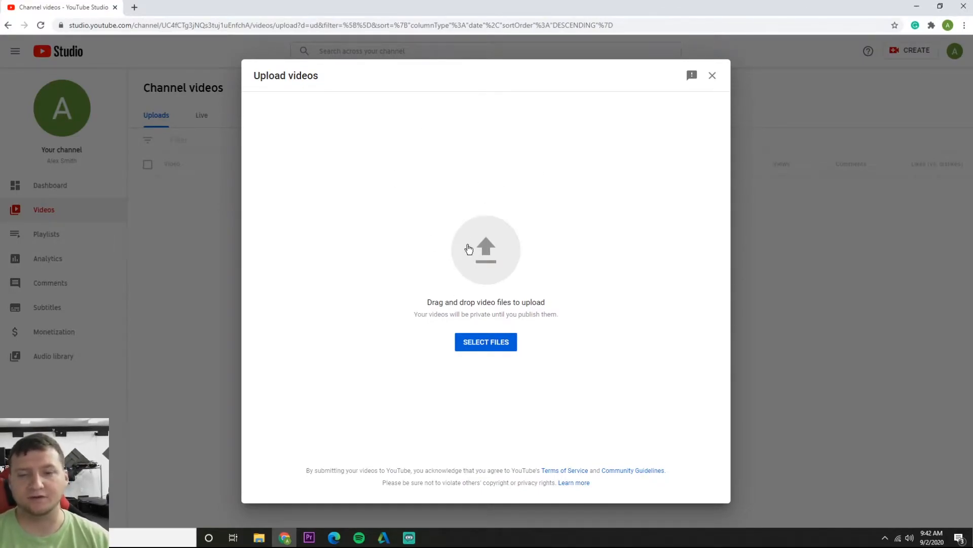
pyautogui.moveTo(486, 119)
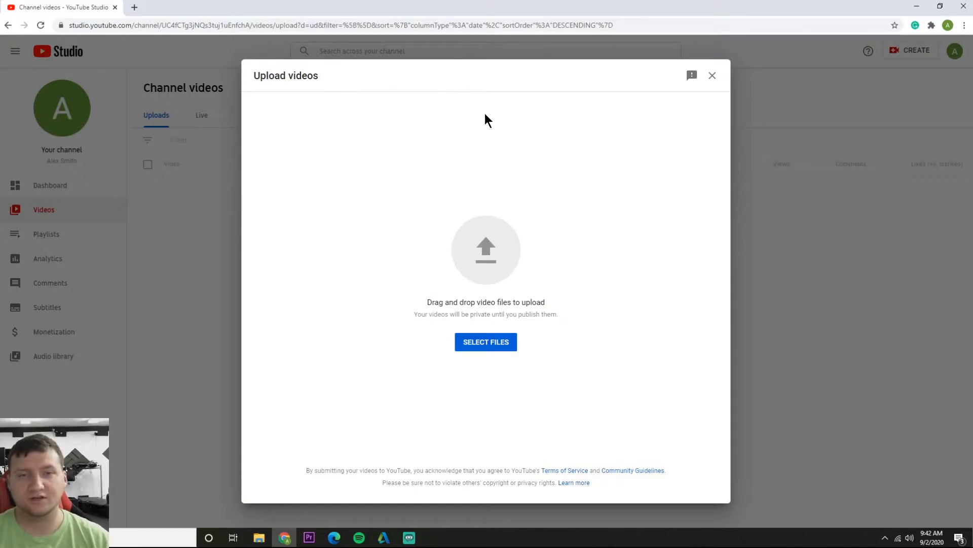
pyautogui.moveTo(357, 349)
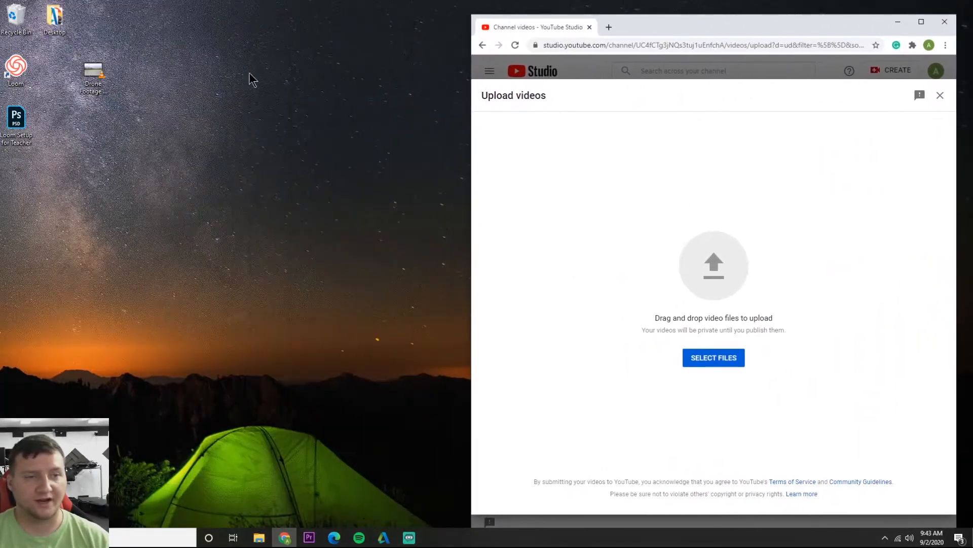
pyautogui.moveTo(92, 74); pyautogui.dragTo(675, 238)
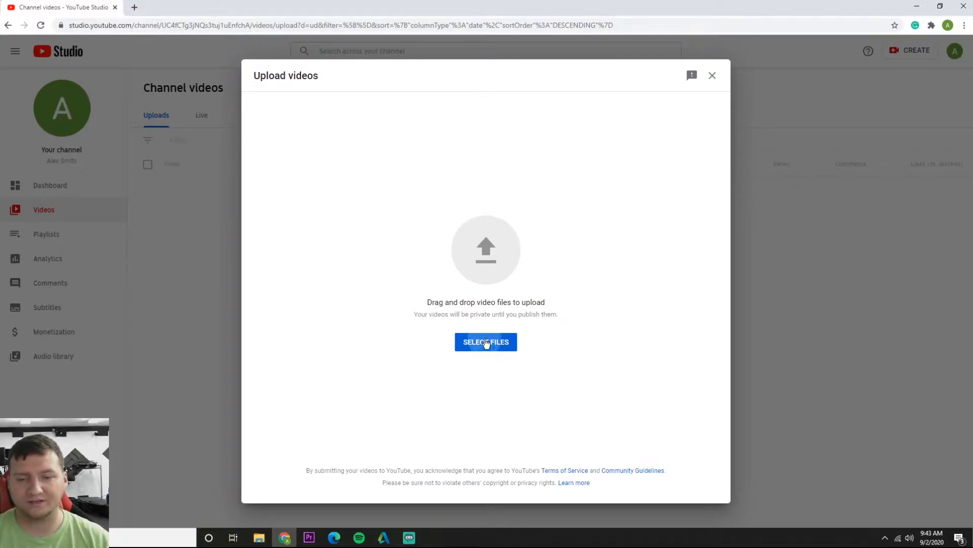
# - Upload 'Drone Footage to Upload' from the Desktop folder
pyautogui.click(486, 342)
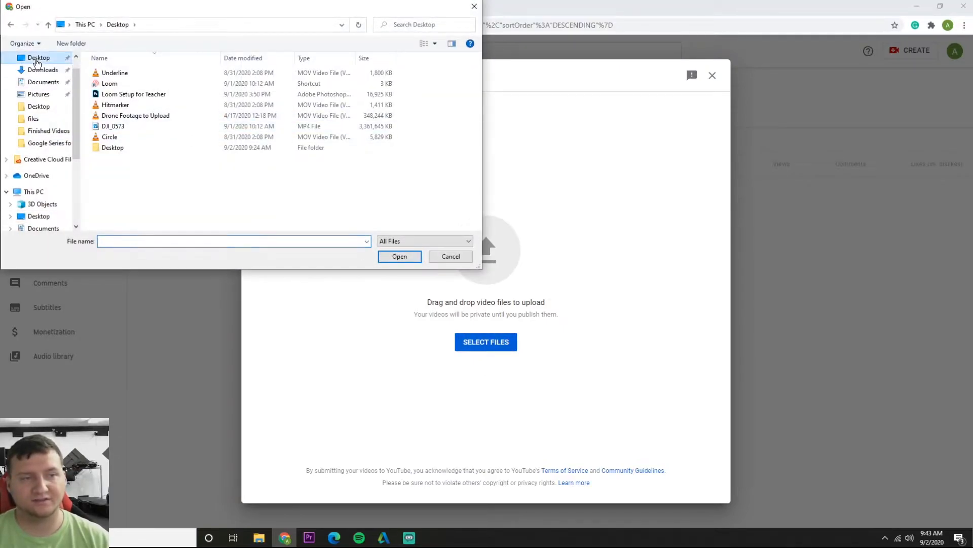
pyautogui.click(113, 127)
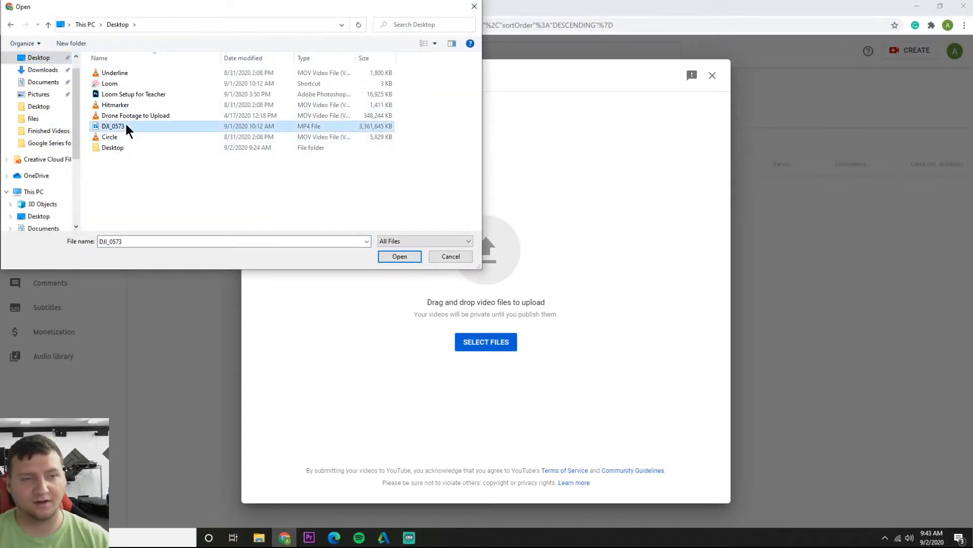
pyautogui.click(135, 116)
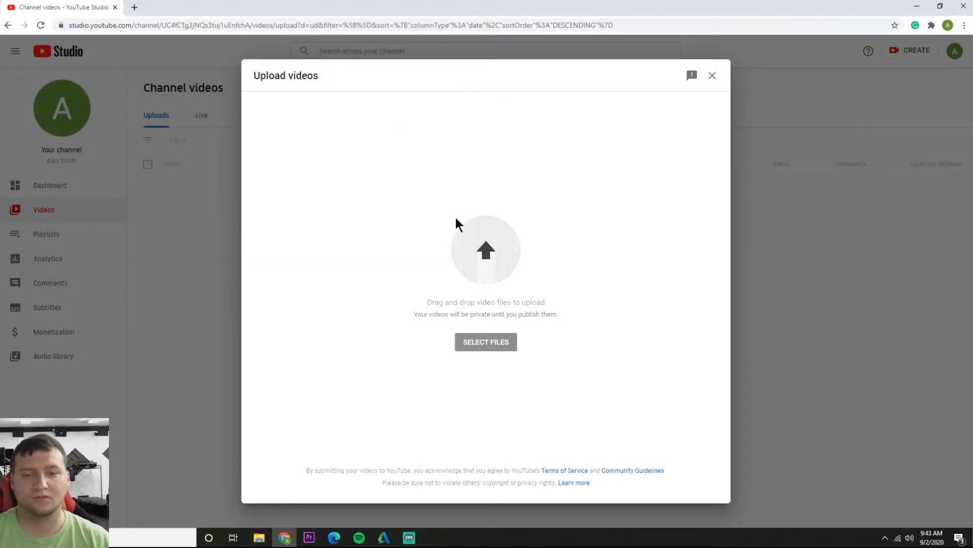
pyautogui.click(485, 342)
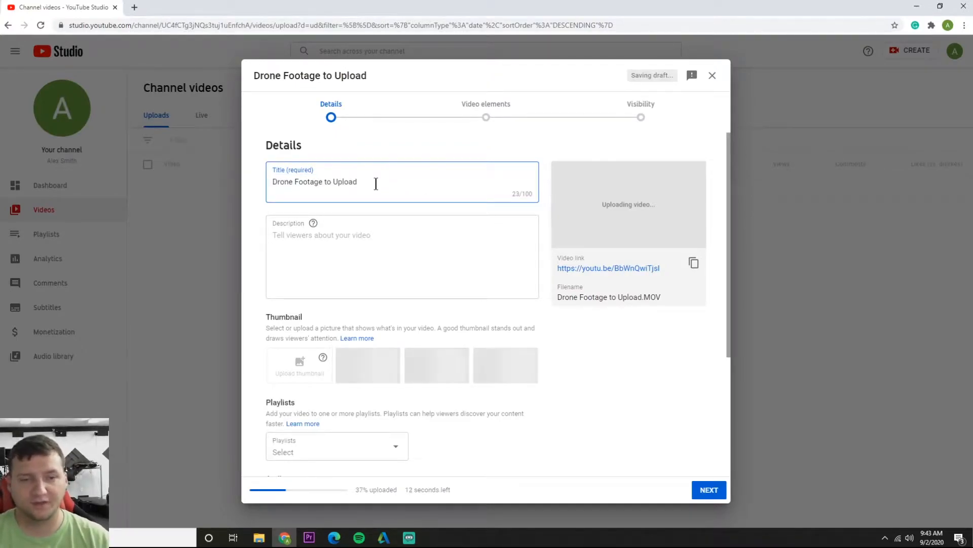
# - Retitle the video Drone Footage_1 and add the description 'This is drone footage.'
pyautogui.doubleClick(314, 182)
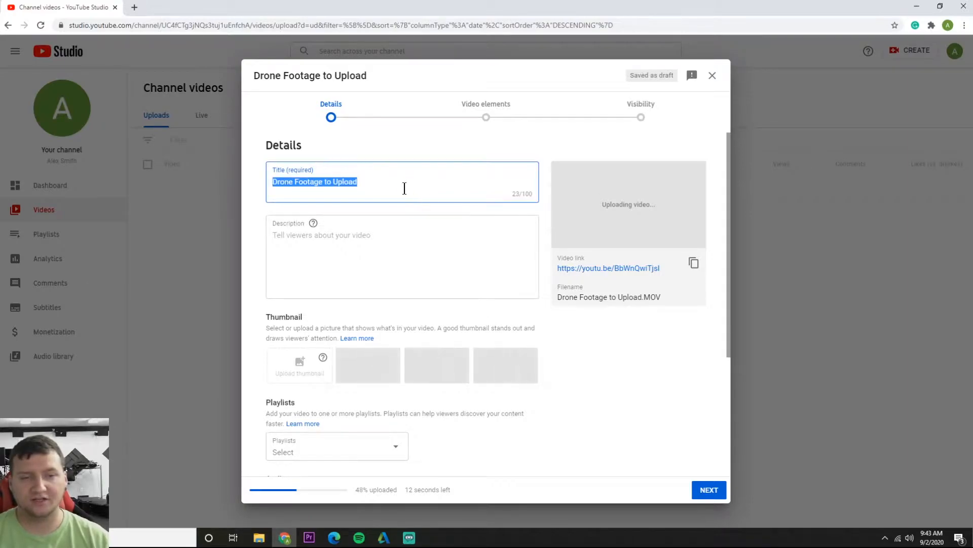
pyautogui.write('Drone')
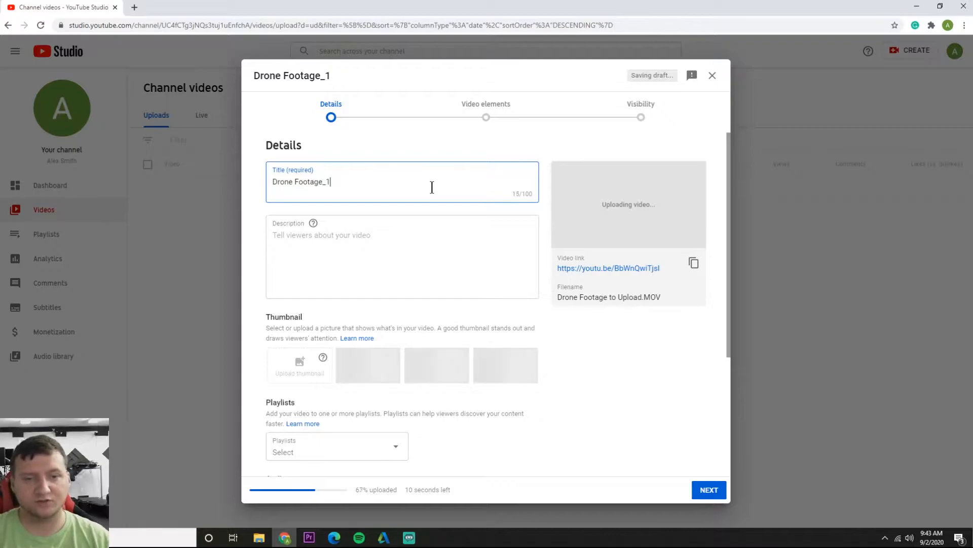
pyautogui.click(402, 257)
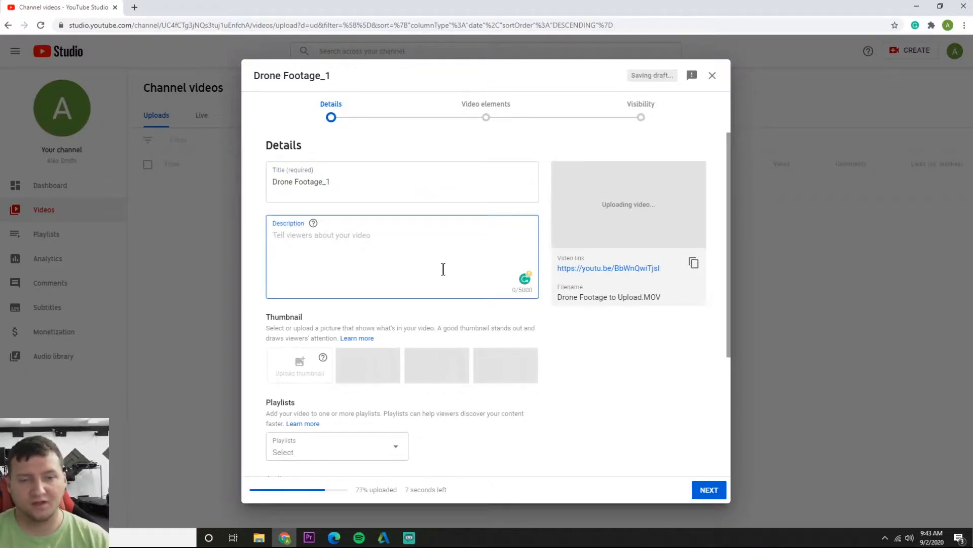
pyautogui.write('THis')
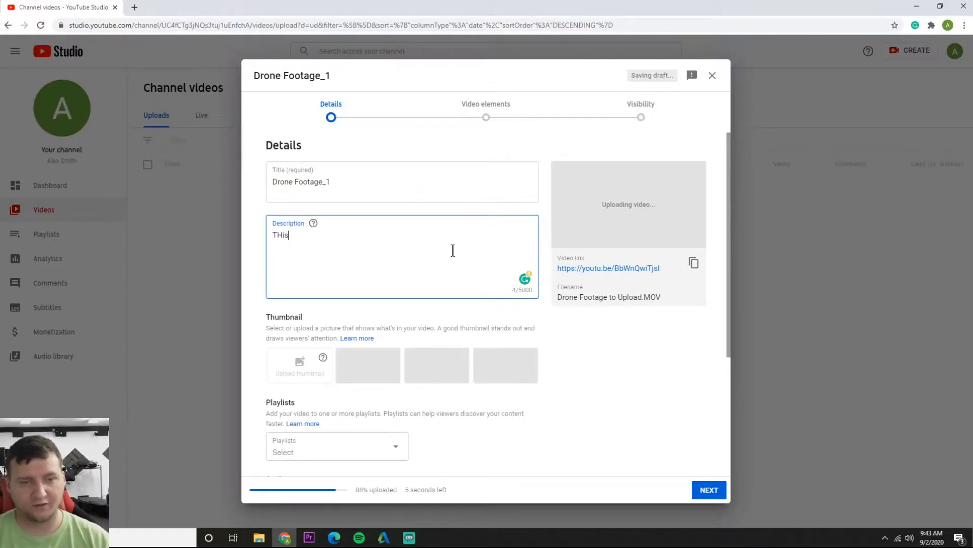
pyautogui.write('This is')
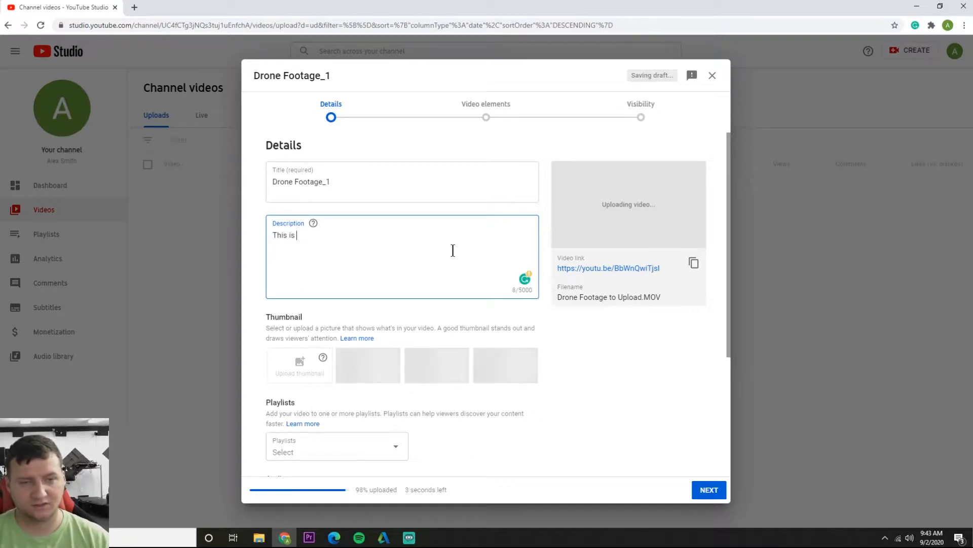
pyautogui.write('drone footage')
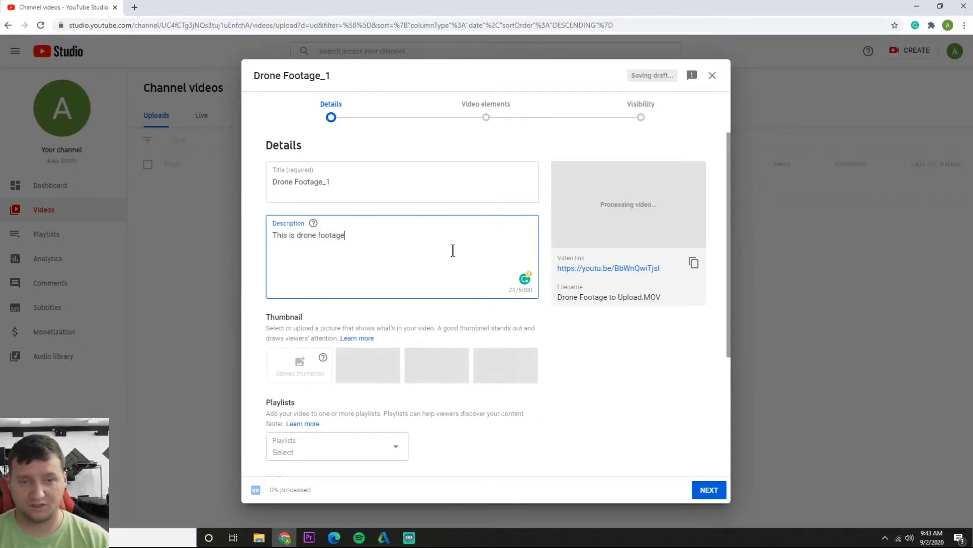
pyautogui.write('.')
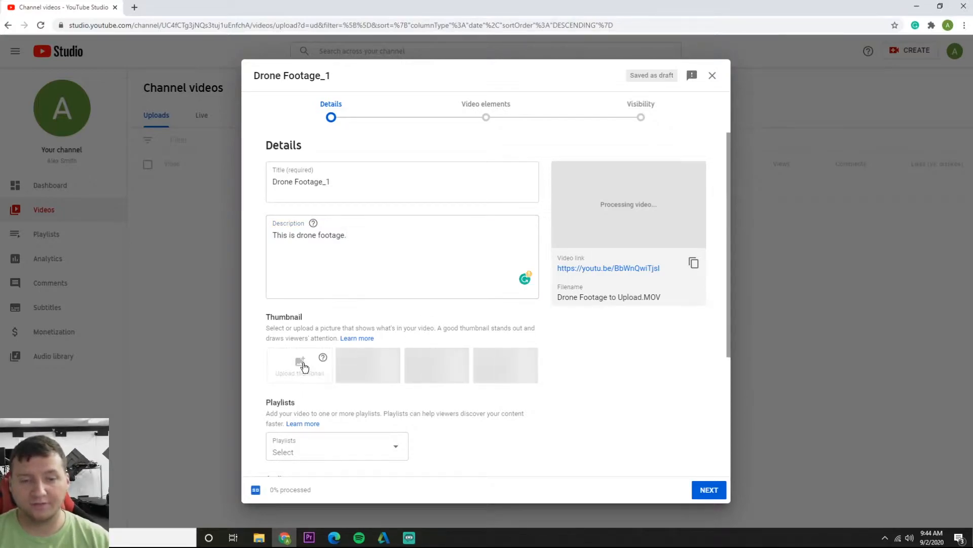
pyautogui.moveTo(415, 381)
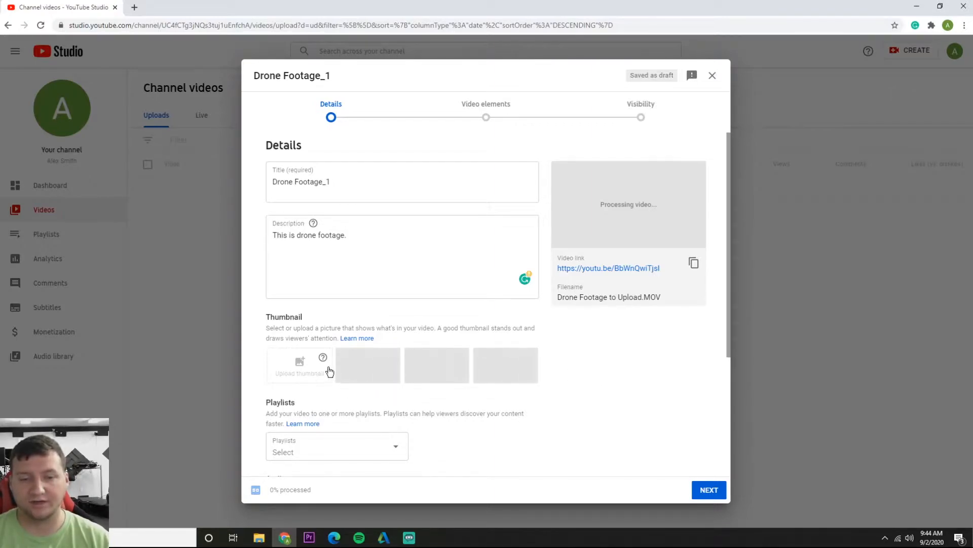
# - Create a new unlisted playlist named Drone
pyautogui.click(337, 446)
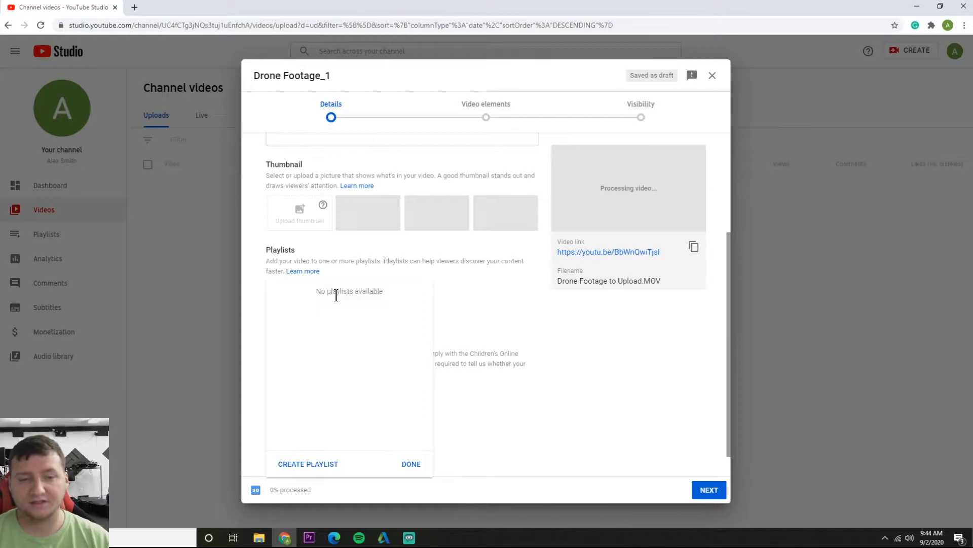
pyautogui.moveTo(295, 429)
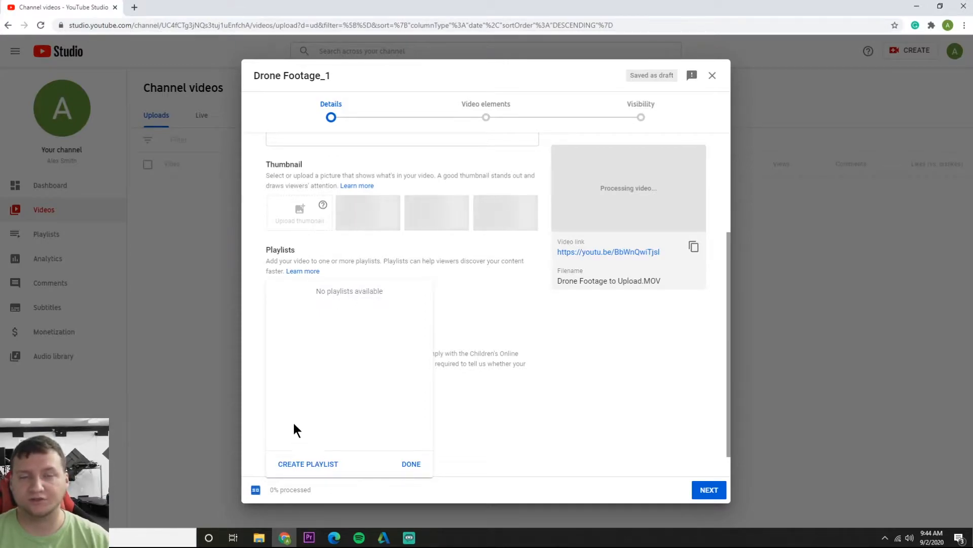
pyautogui.moveTo(332, 457)
pyautogui.write('R')
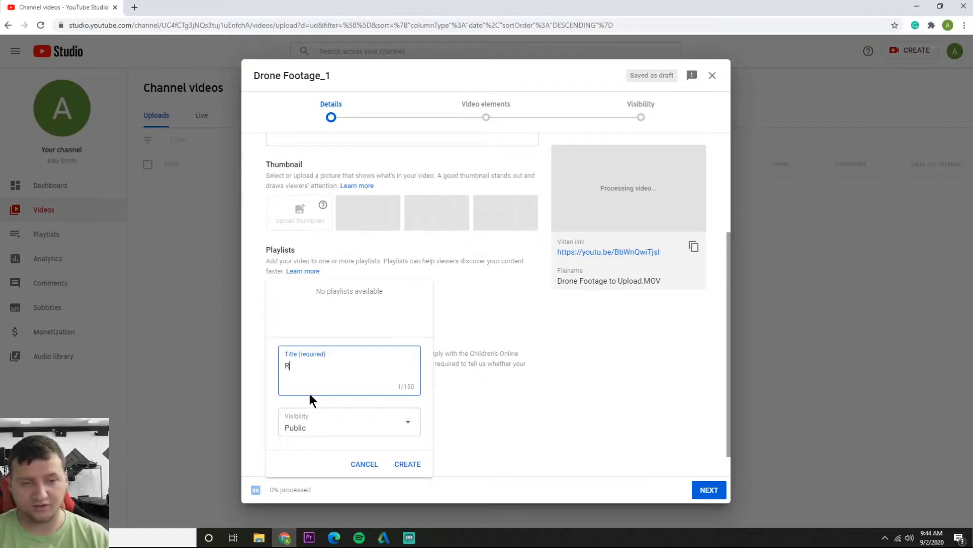
pyautogui.write('EN')
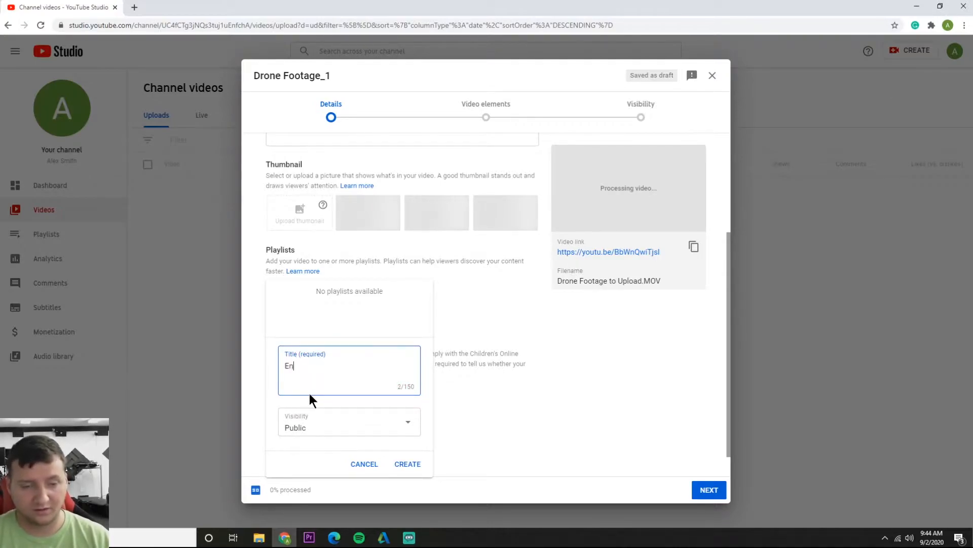
pyautogui.write('Drone')
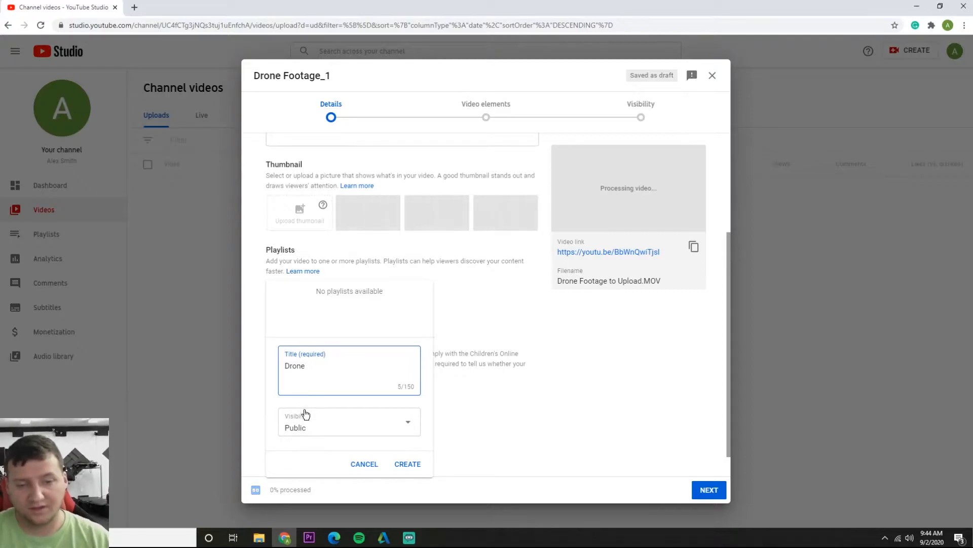
pyautogui.click(348, 421)
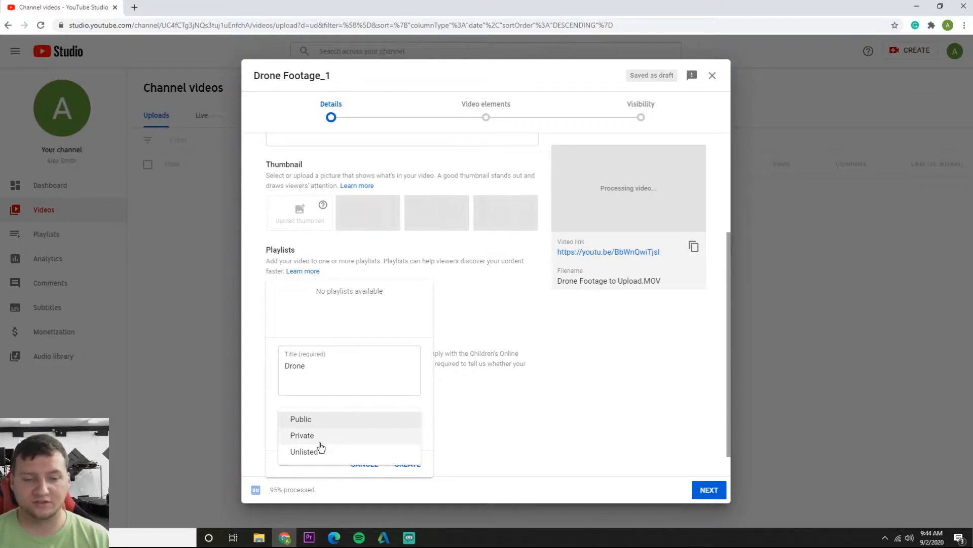
pyautogui.click(306, 451)
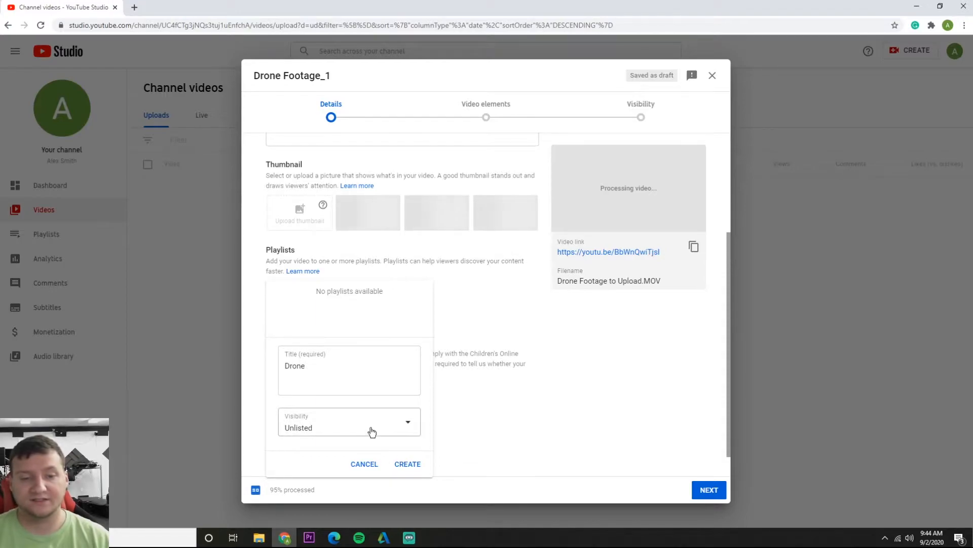
pyautogui.click(349, 426)
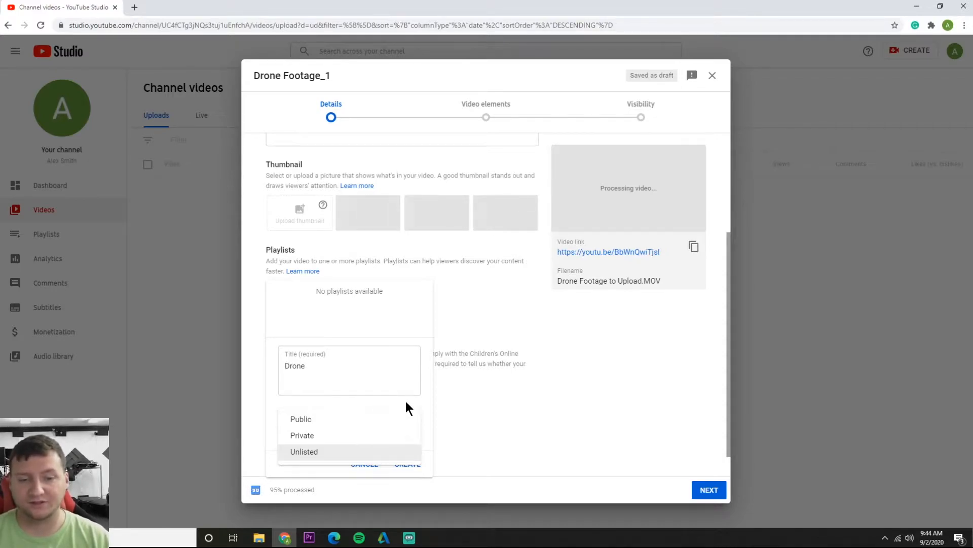
pyautogui.click(303, 451)
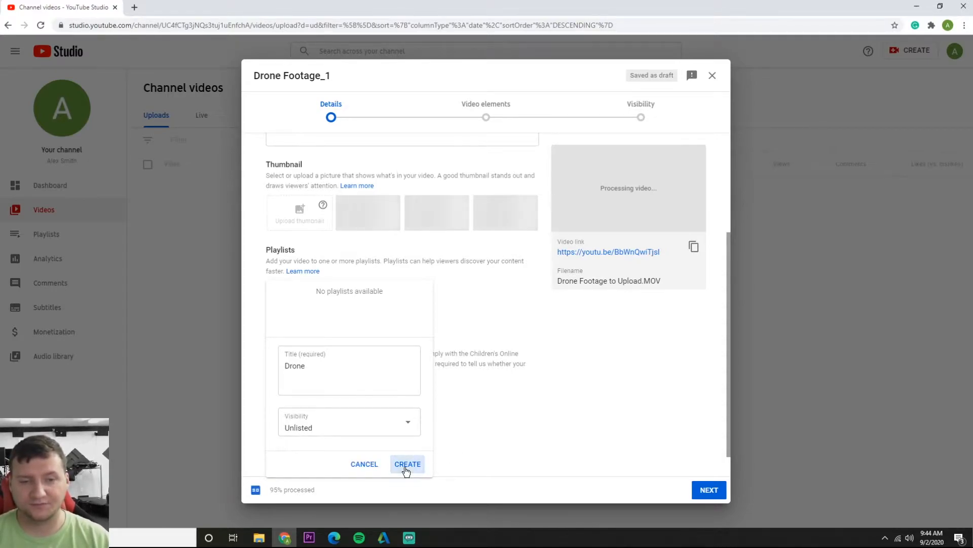
pyautogui.click(408, 464)
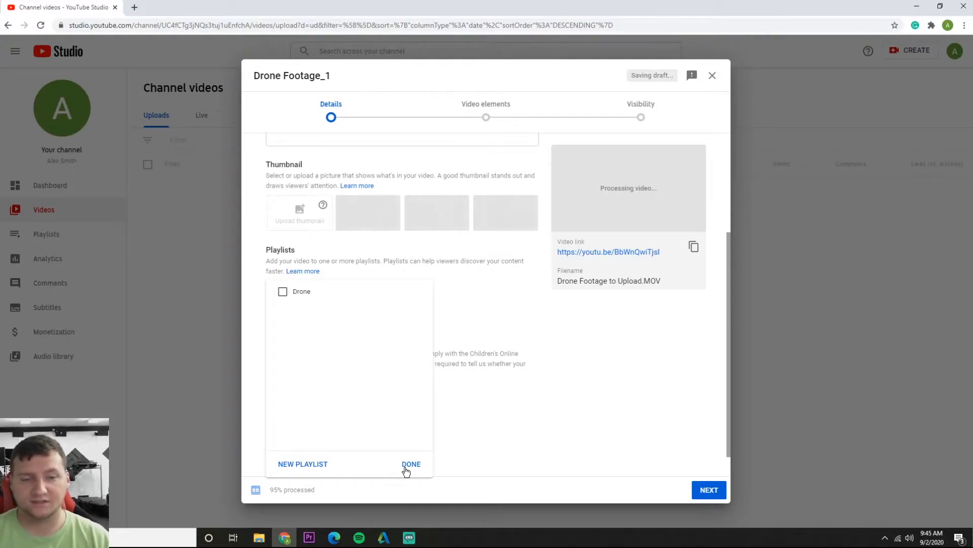
# - Add the video to the Drone playlist and use the aerial parking-lot still as thumbnail
pyautogui.click(283, 291)
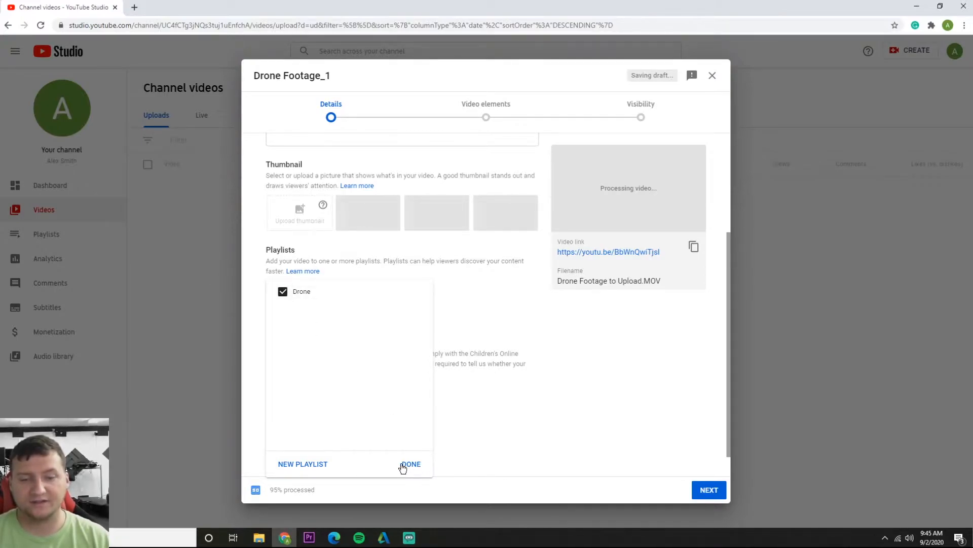
pyautogui.click(411, 464)
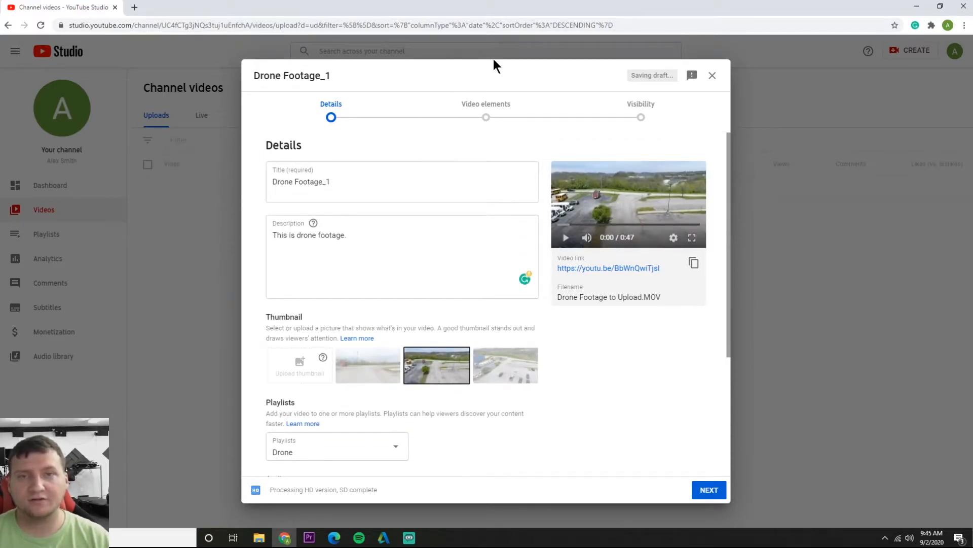
pyautogui.click(368, 365)
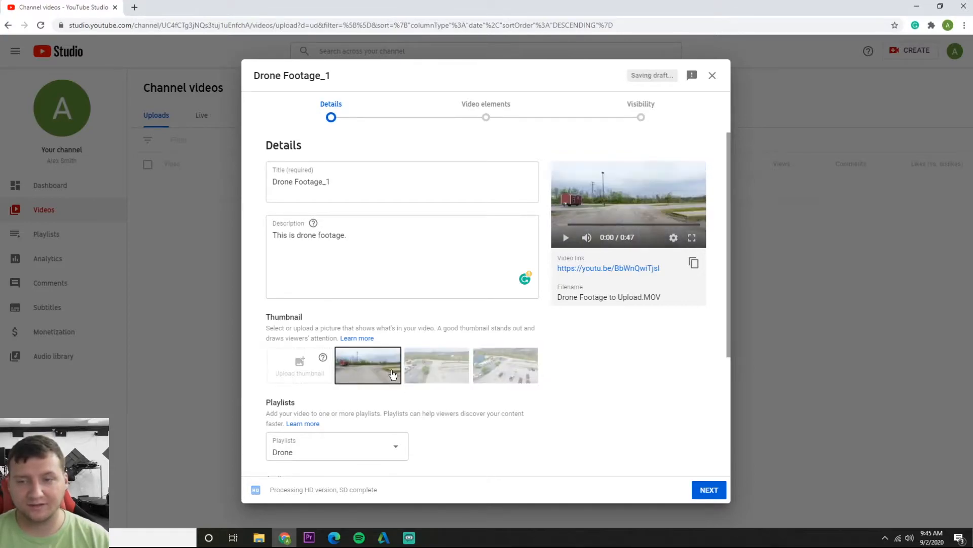
pyautogui.click(436, 365)
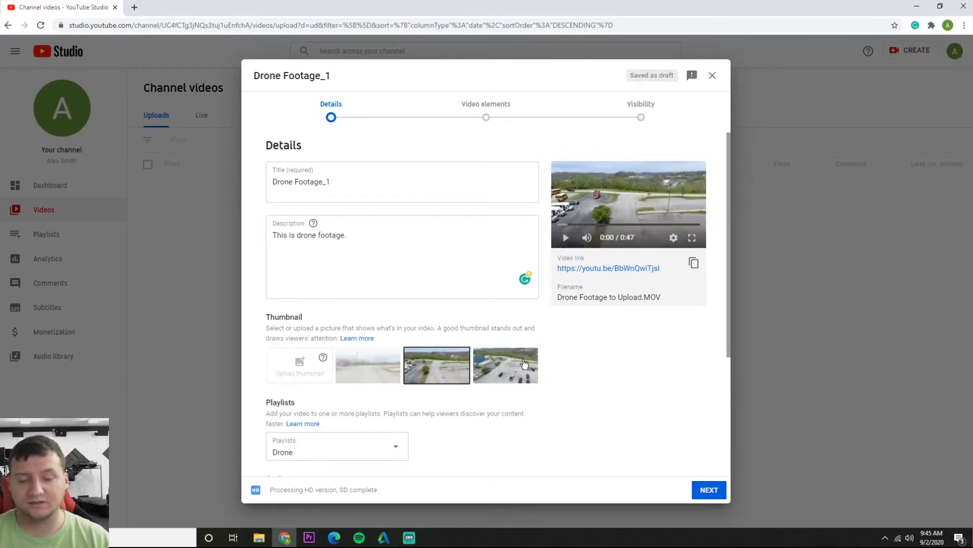
# - Set the Audience option to 'Yes, it's made for kids'
pyautogui.scroll(-3)
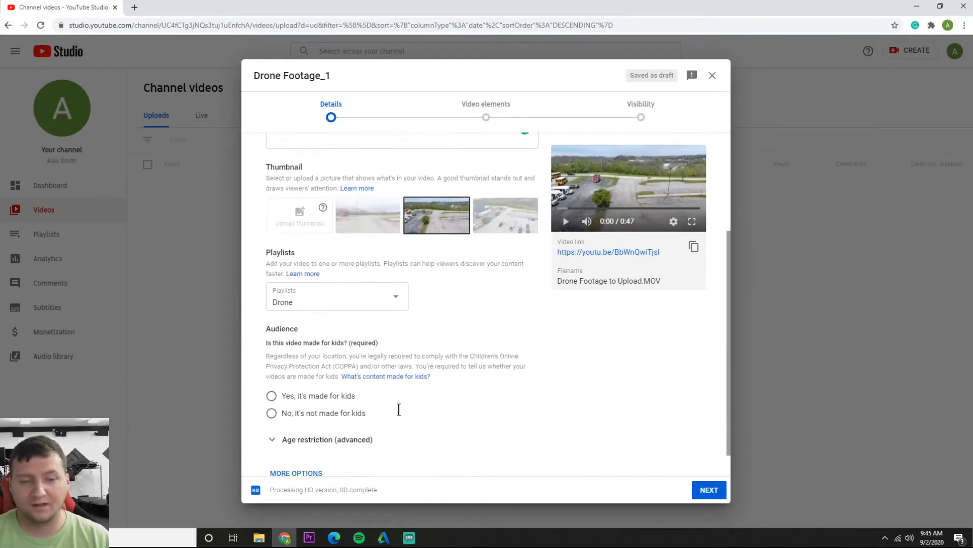
pyautogui.scroll(-3)
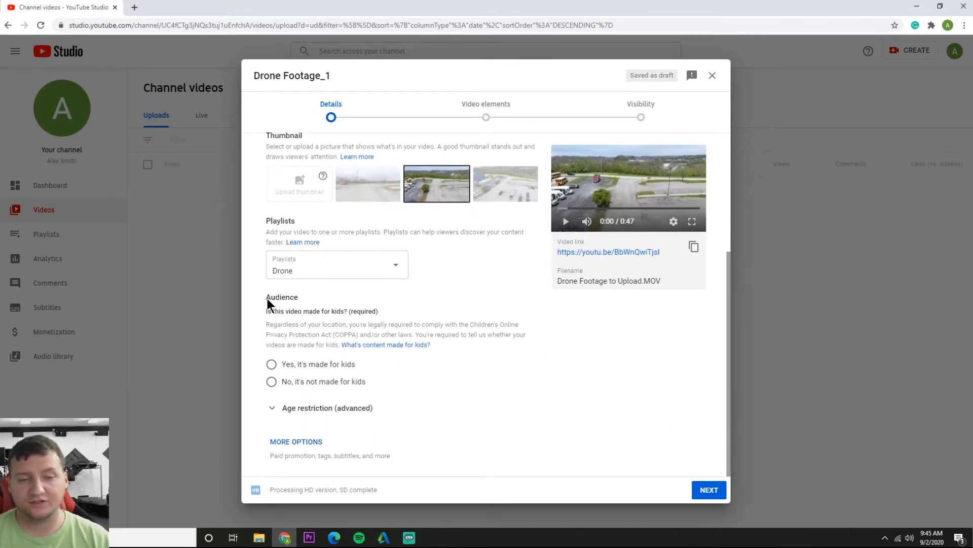
pyautogui.click(271, 364)
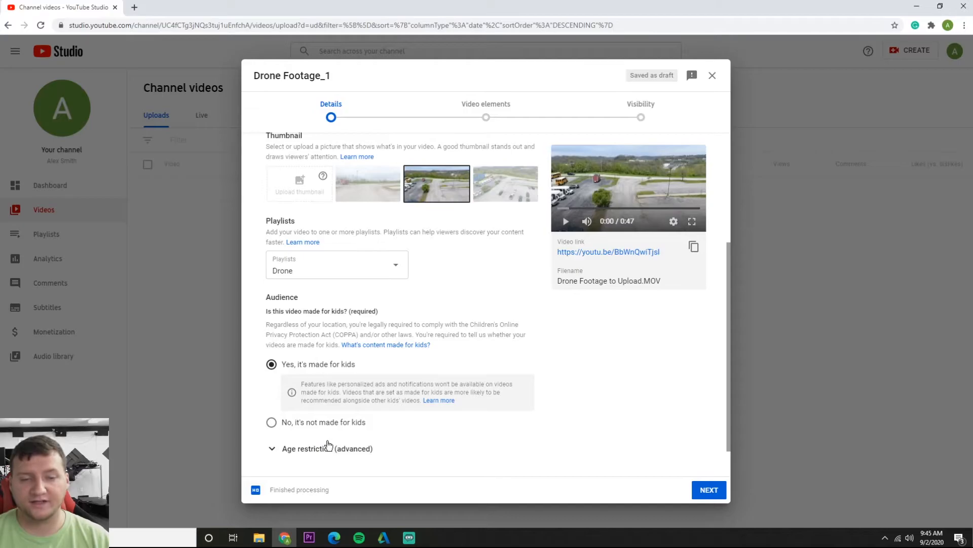
pyautogui.moveTo(299, 400)
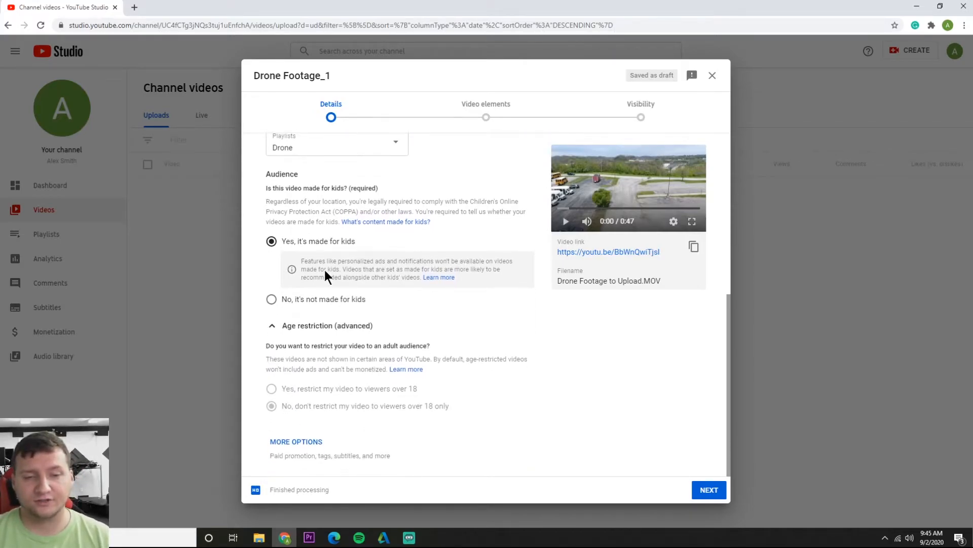
pyautogui.moveTo(438, 422)
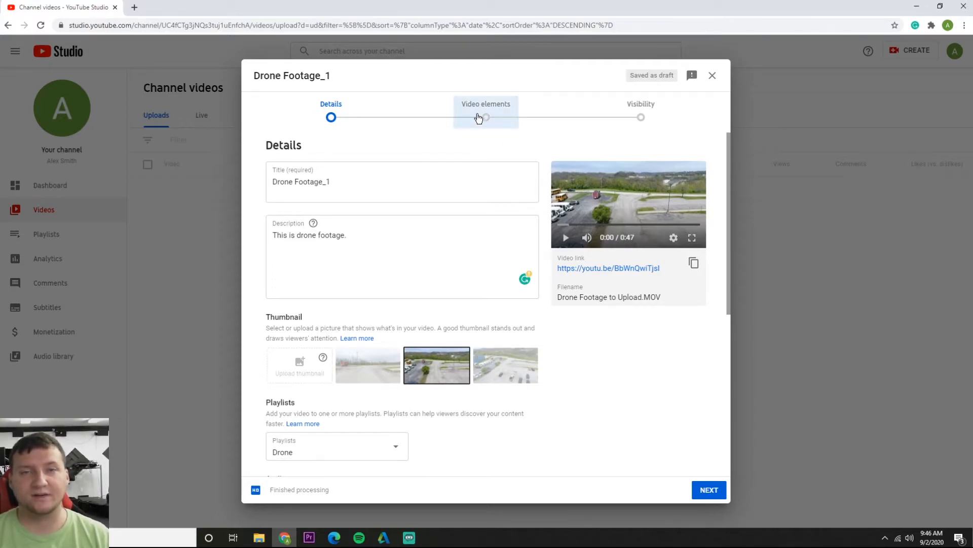
pyautogui.moveTo(596, 275)
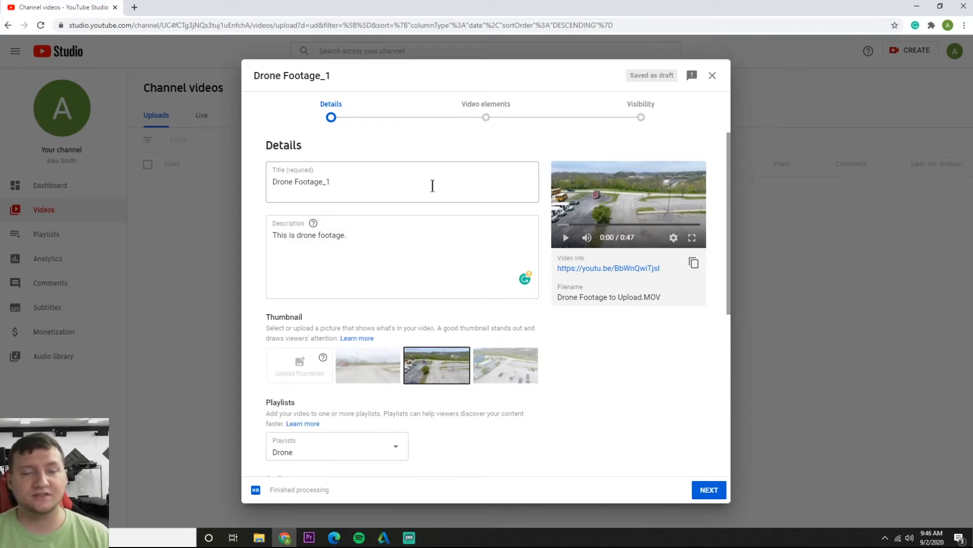
pyautogui.moveTo(536, 132)
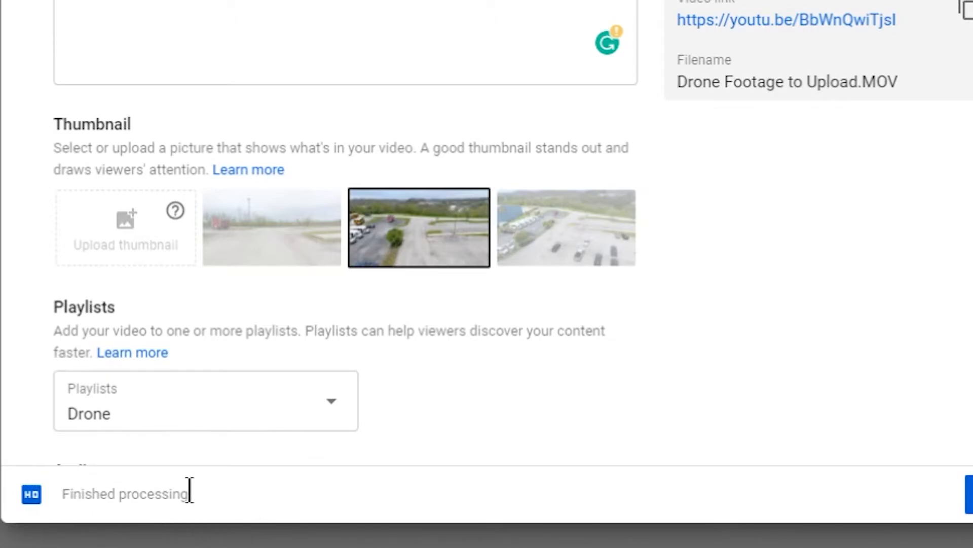
pyautogui.doubleClick(125, 493)
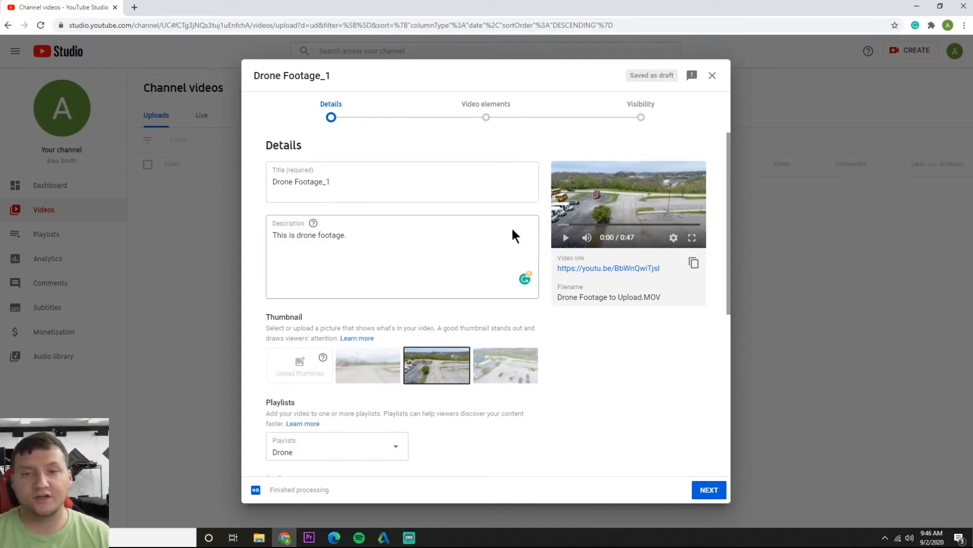
pyautogui.moveTo(719, 489)
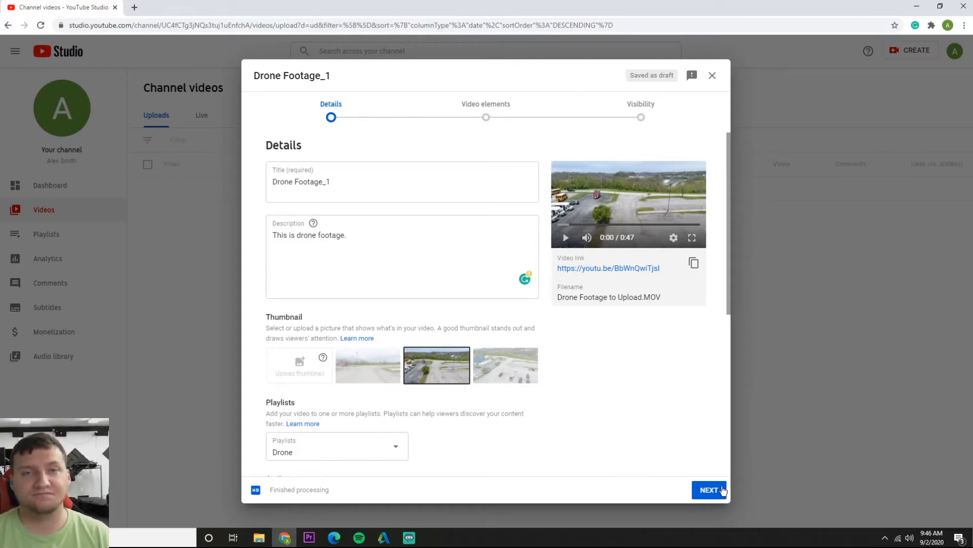
# - Advance from the Details step to the Video elements step
pyautogui.click(709, 489)
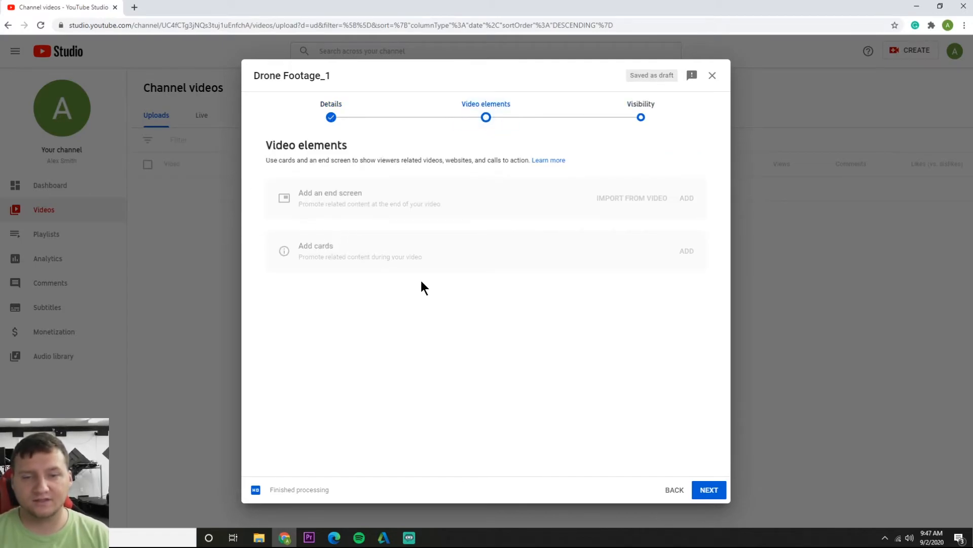
pyautogui.moveTo(640, 117)
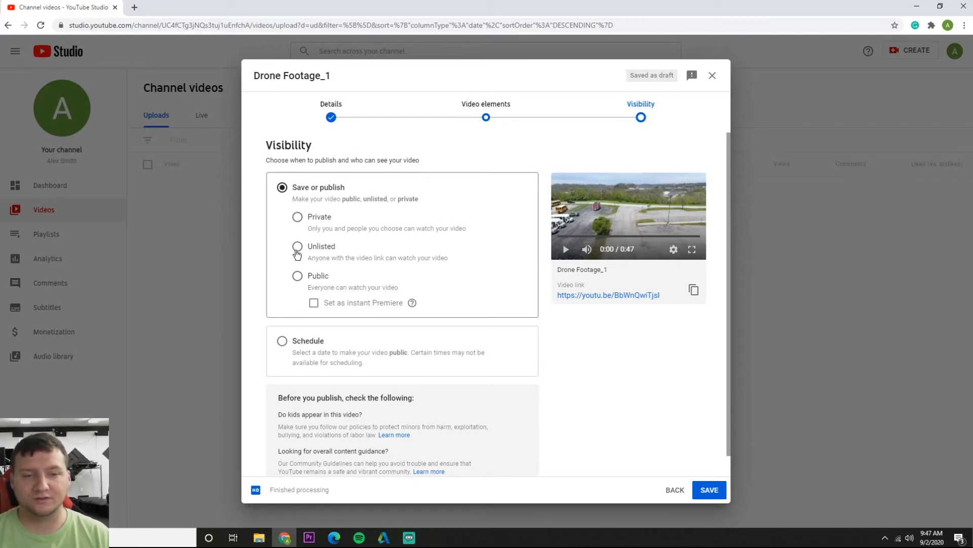
# - Set Drone Footage_1's visibility to Unlisted after briefly trying Private
pyautogui.click(297, 246)
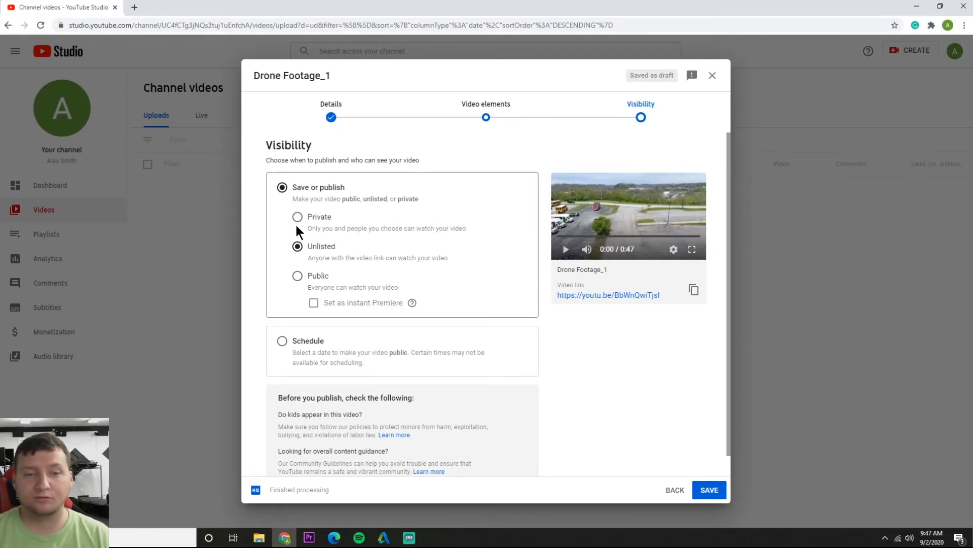
pyautogui.click(298, 217)
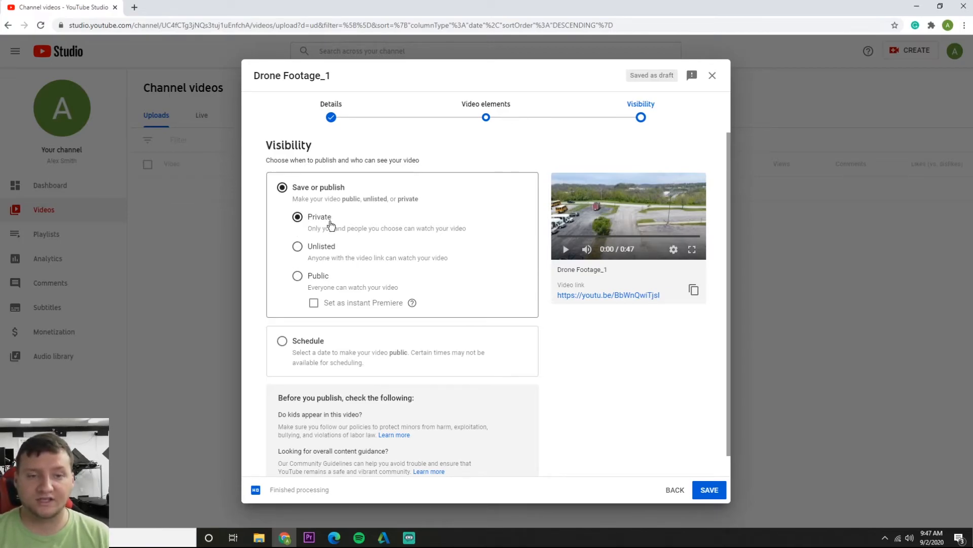
pyautogui.click(298, 245)
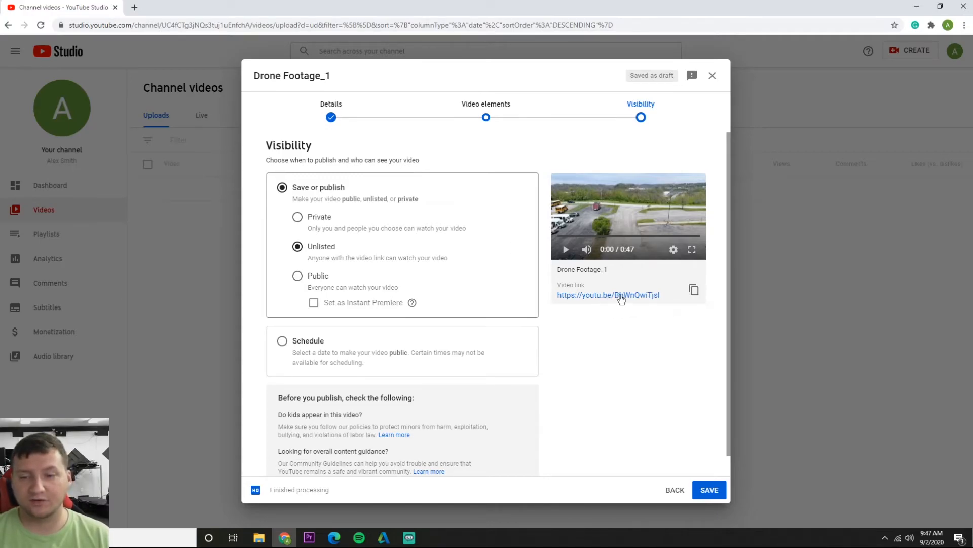
pyautogui.moveTo(661, 229)
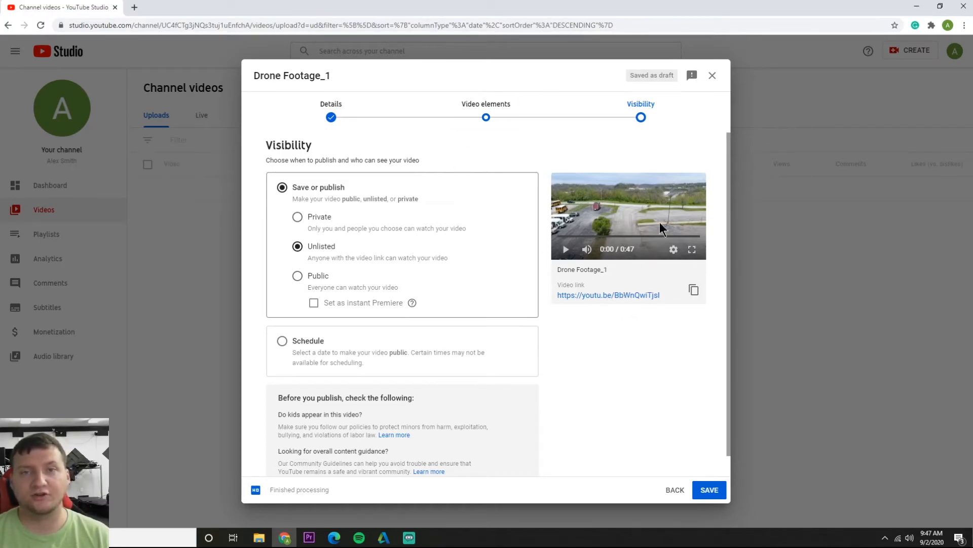
pyautogui.moveTo(346, 313)
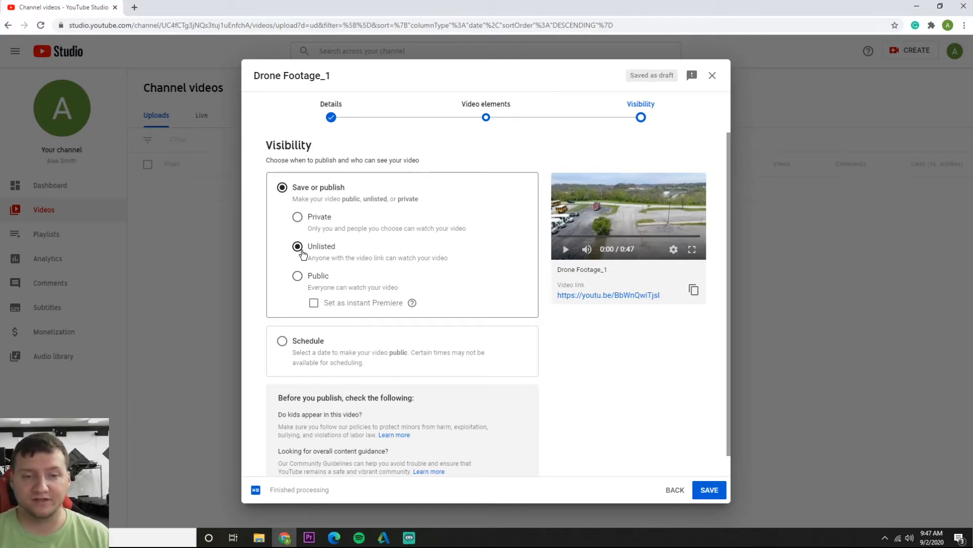
pyautogui.click(708, 490)
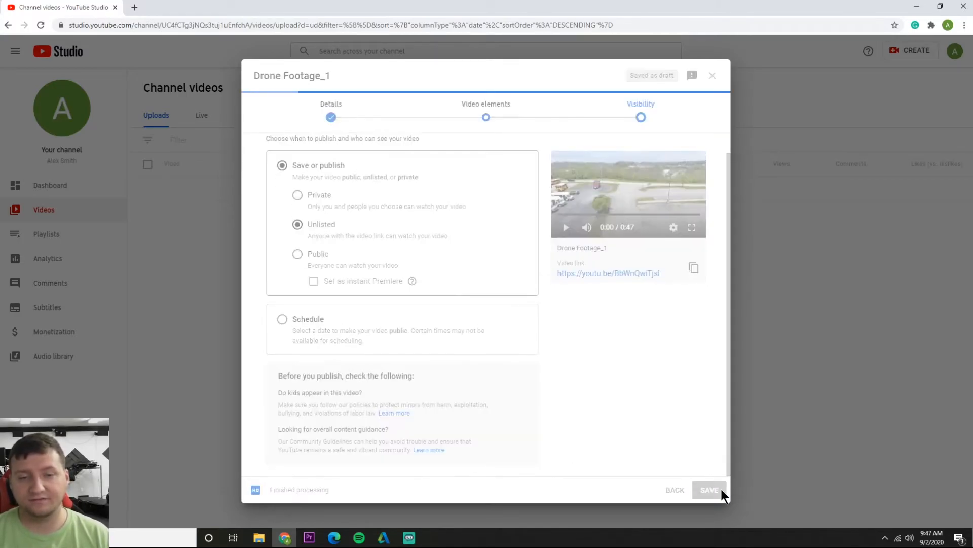
# - Save to publish the video and show the Video published dialog with its link
pyautogui.click(708, 489)
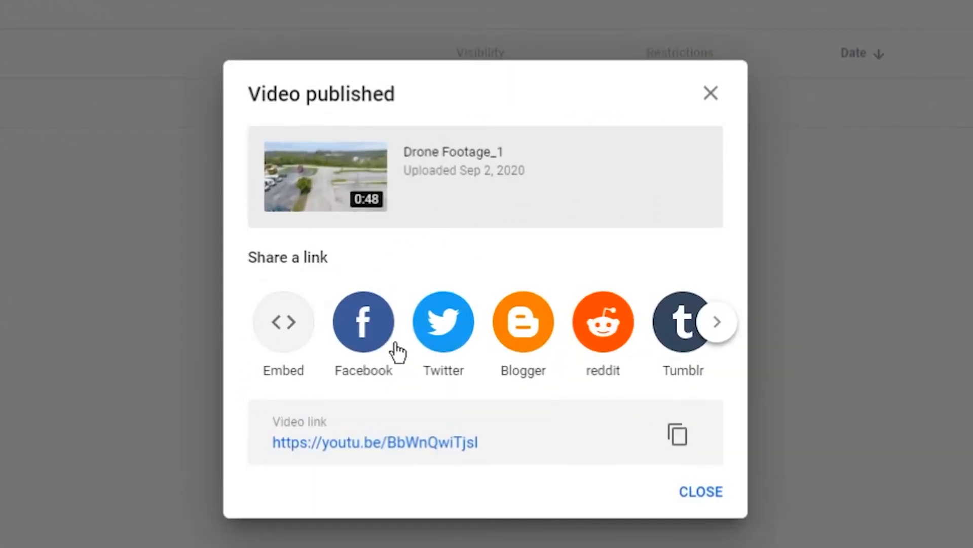
pyautogui.moveTo(667, 320)
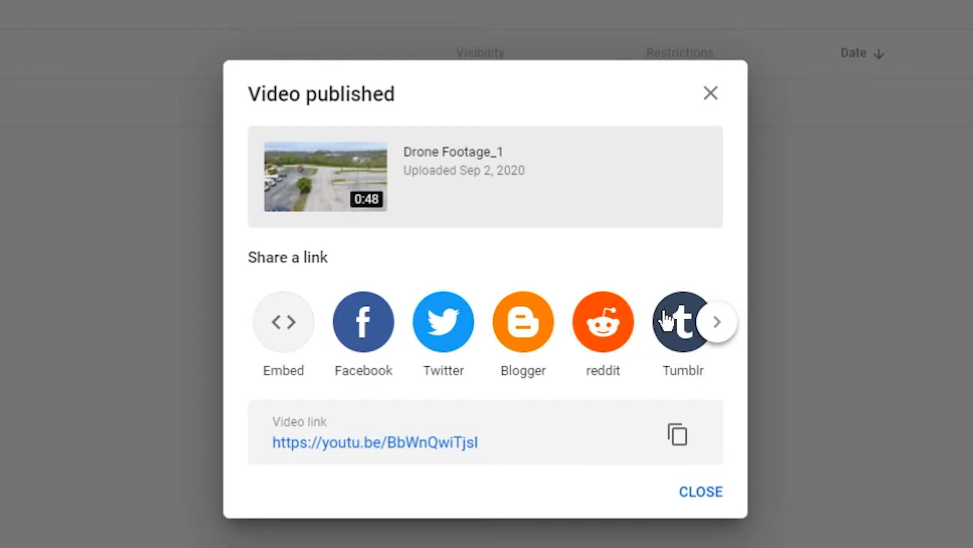
pyautogui.moveTo(558, 436)
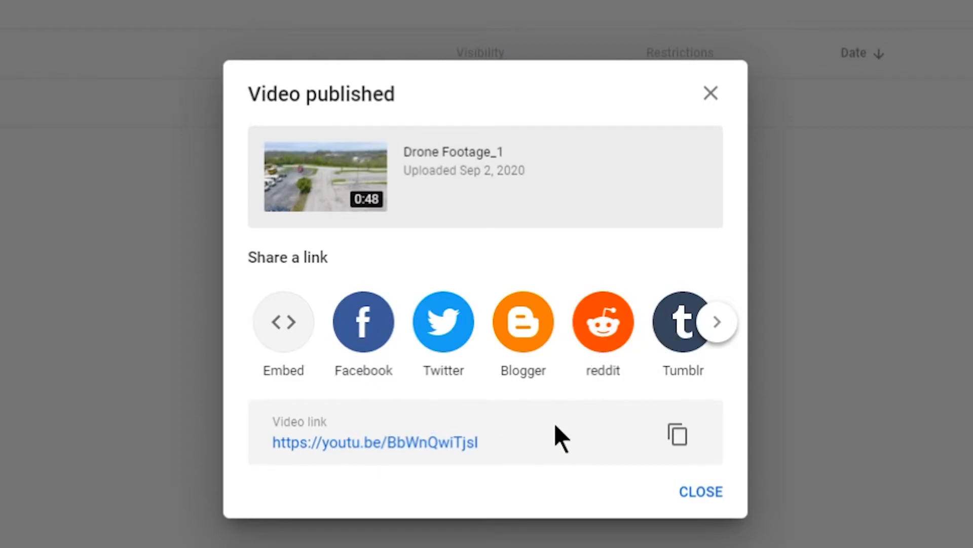
pyautogui.moveTo(677, 434)
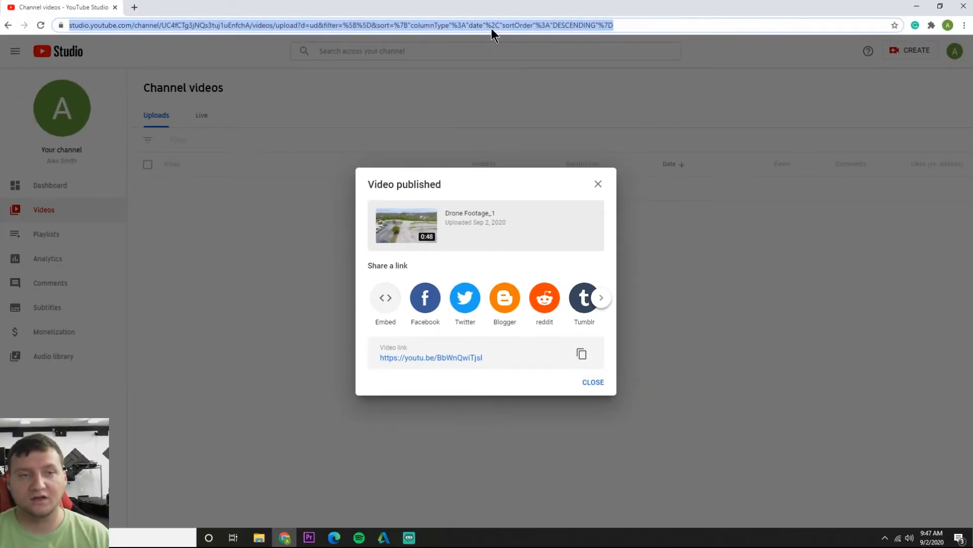
# - Open Drone Footage_1 from its copied share link and verify its Unlisted label
pyautogui.click(581, 353)
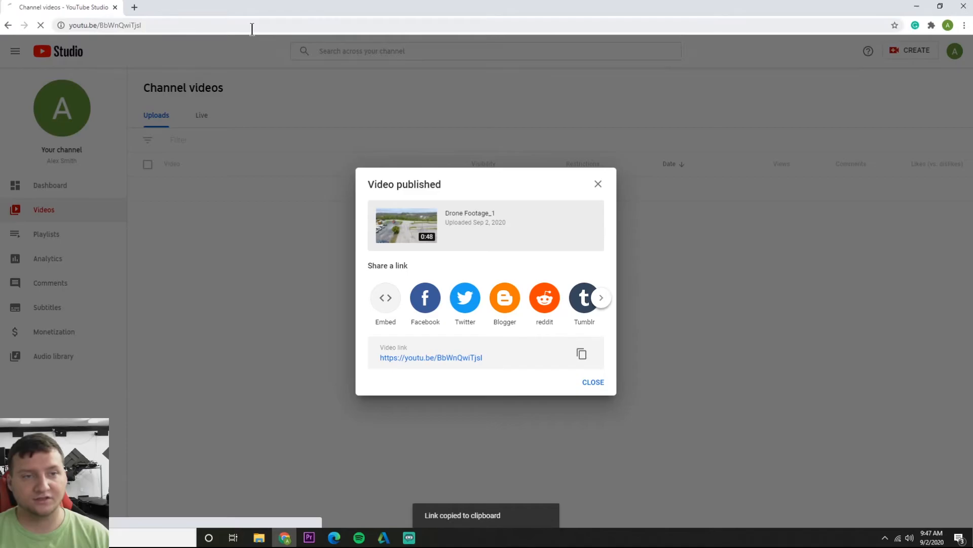
pyautogui.click(431, 357)
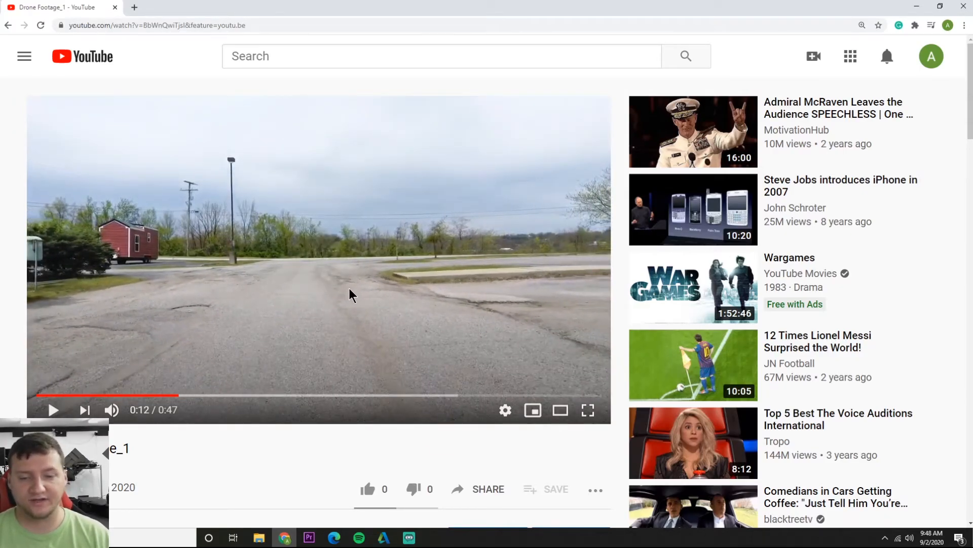
pyautogui.moveTo(407, 470)
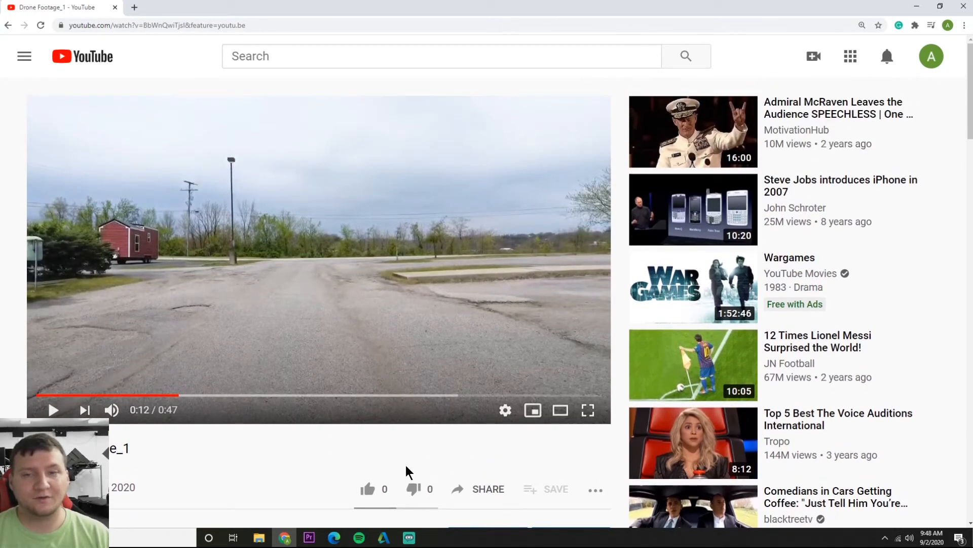
pyautogui.scroll(-3)
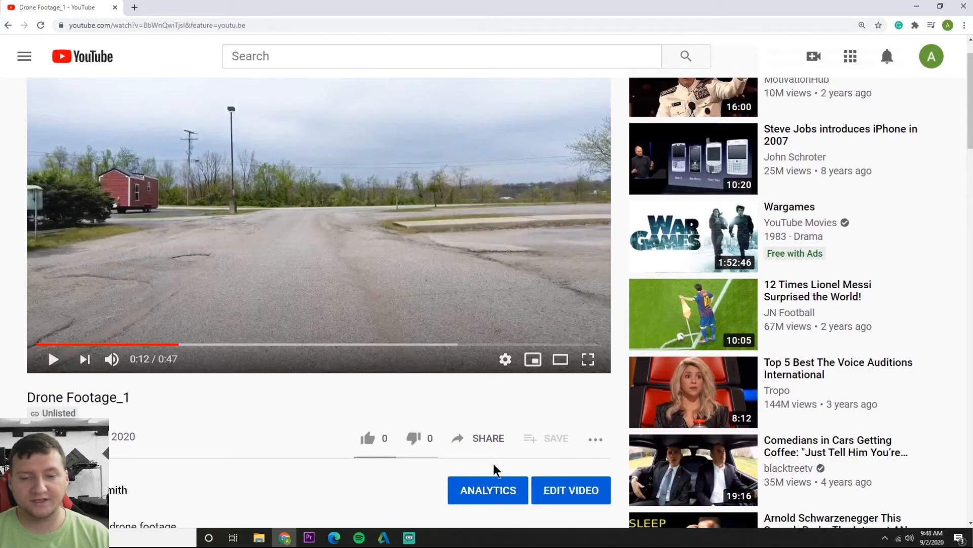
pyautogui.click(488, 438)
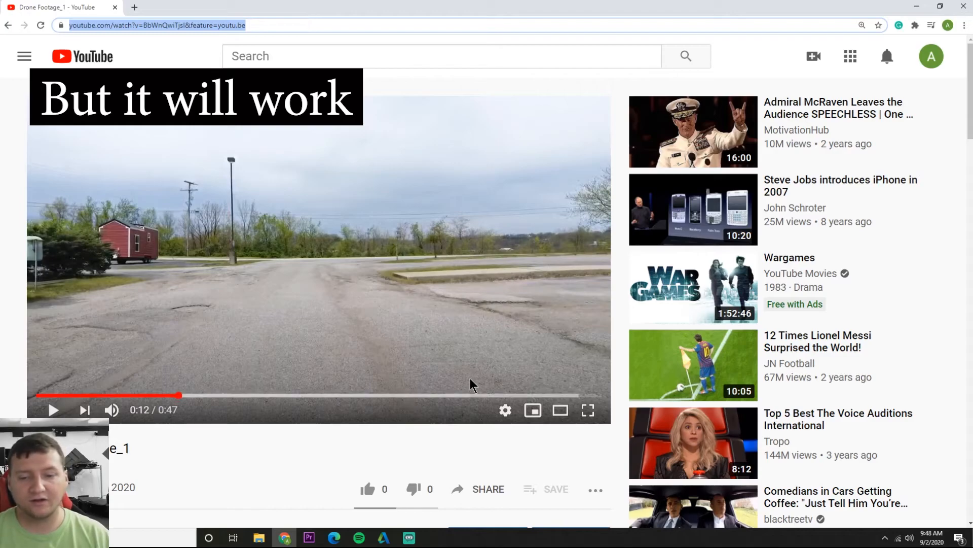
pyautogui.scroll(-3)
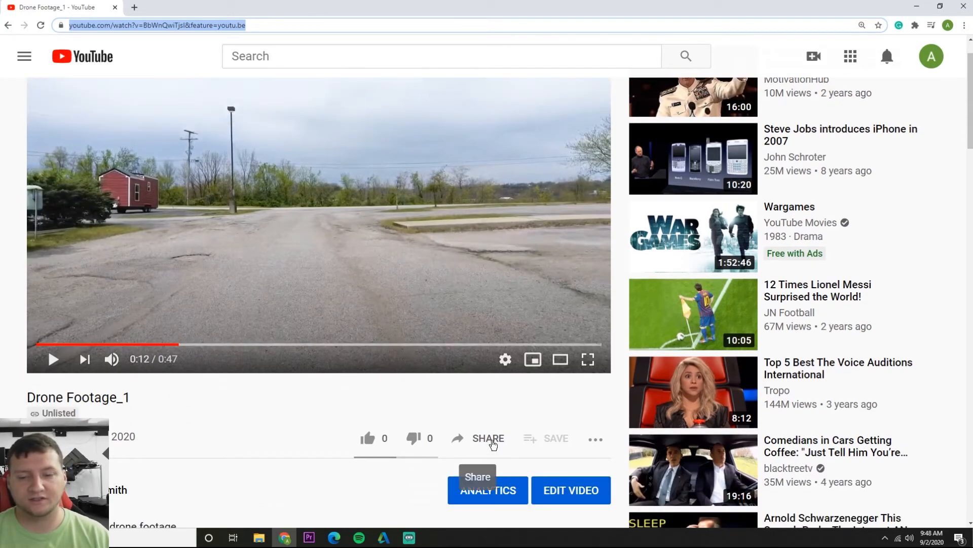
# - Copy Drone Footage_1's share link with Start at 0:12 ticked, so it ends in ?t=12
pyautogui.click(488, 438)
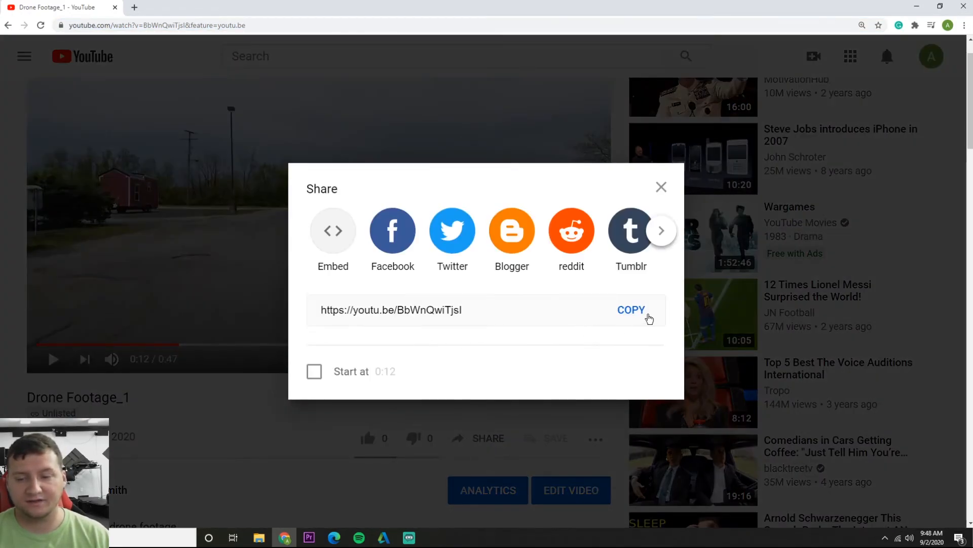
pyautogui.click(631, 310)
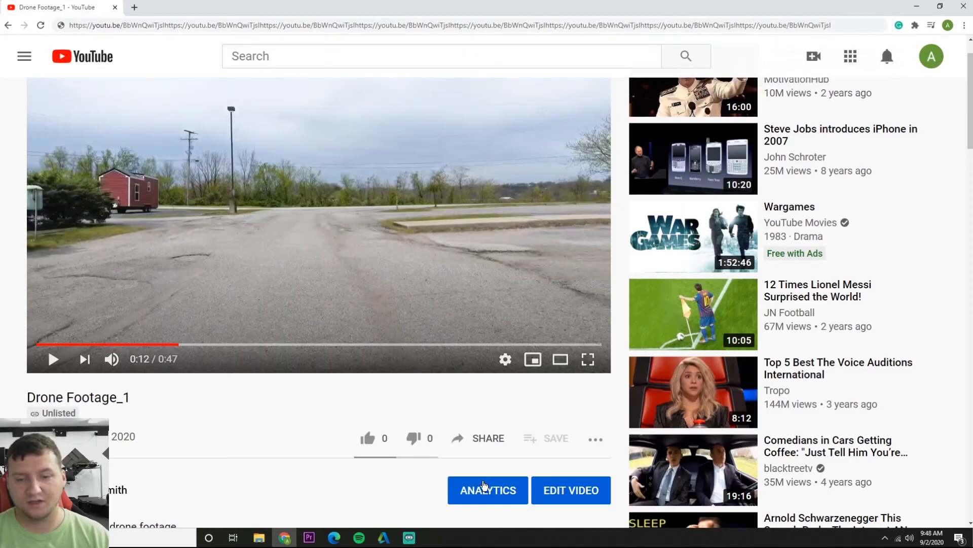
pyautogui.click(488, 438)
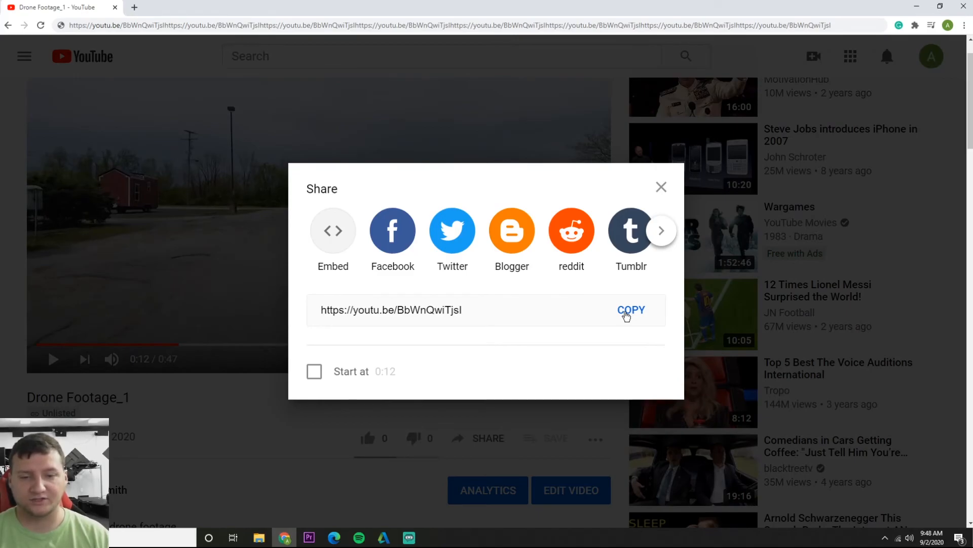
pyautogui.click(315, 371)
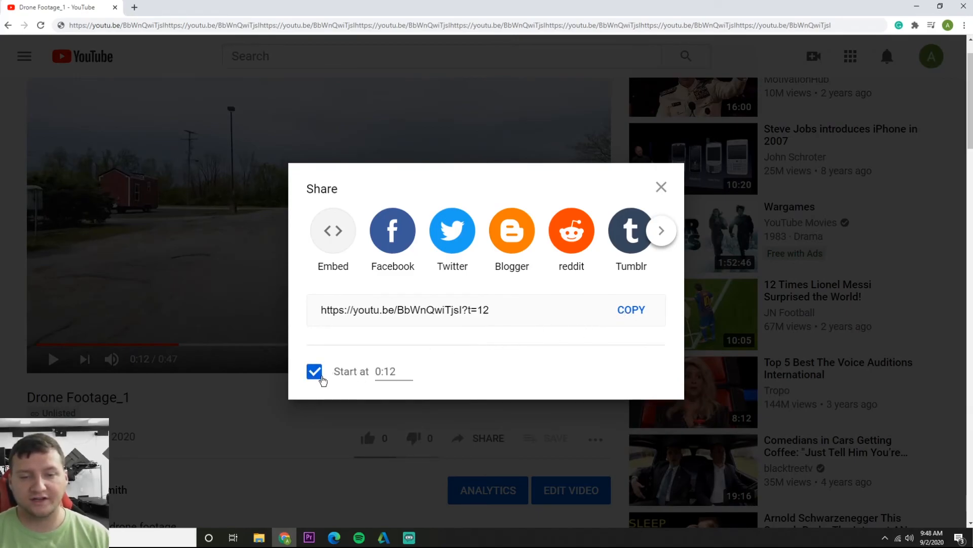
pyautogui.click(314, 371)
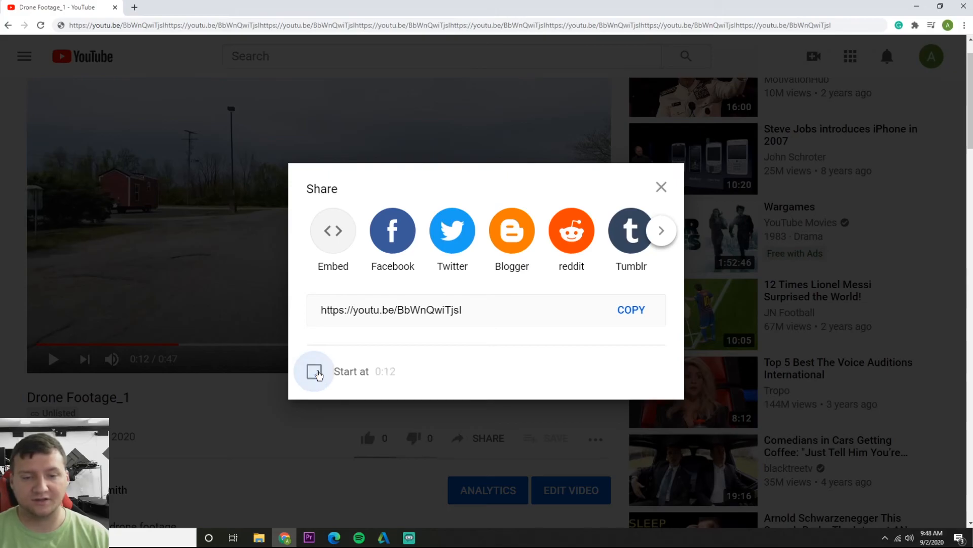
pyautogui.click(315, 371)
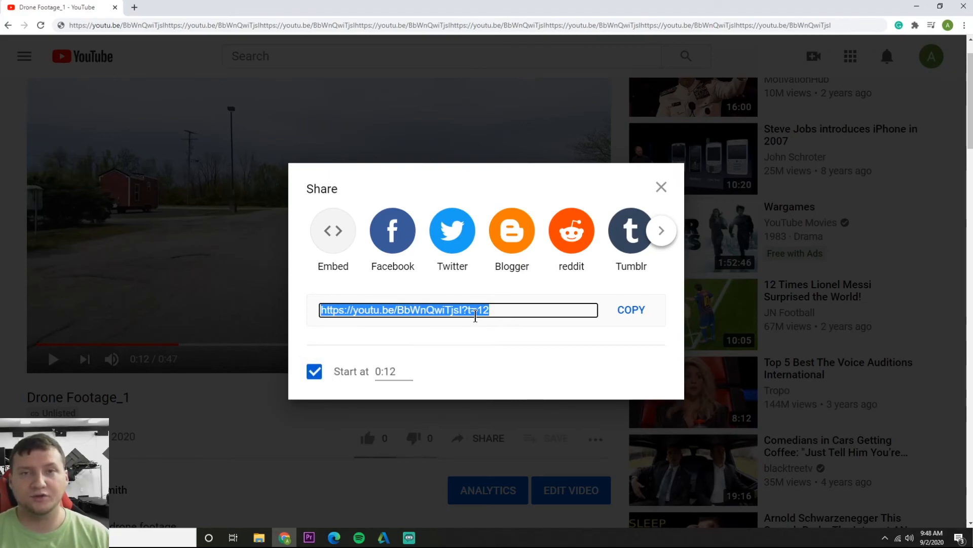
pyautogui.click(314, 371)
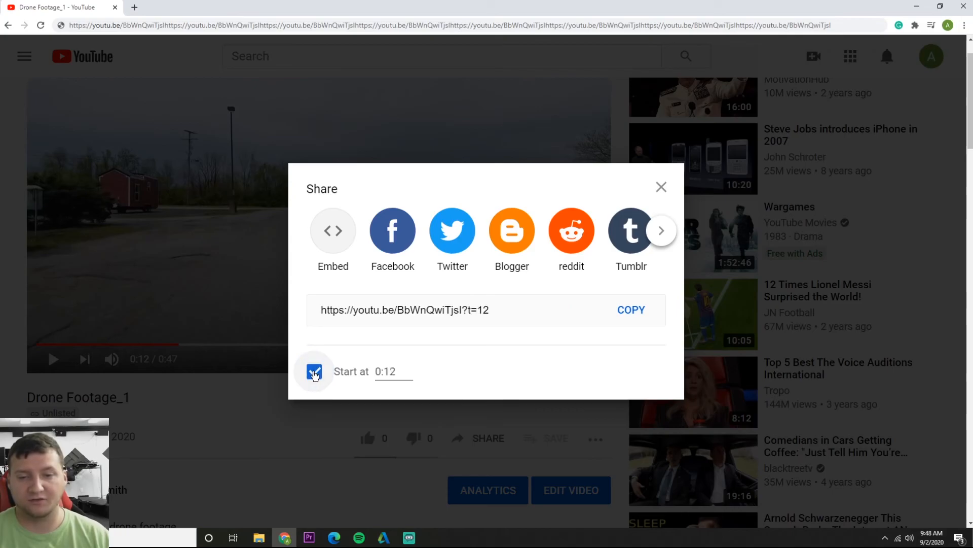
pyautogui.click(660, 187)
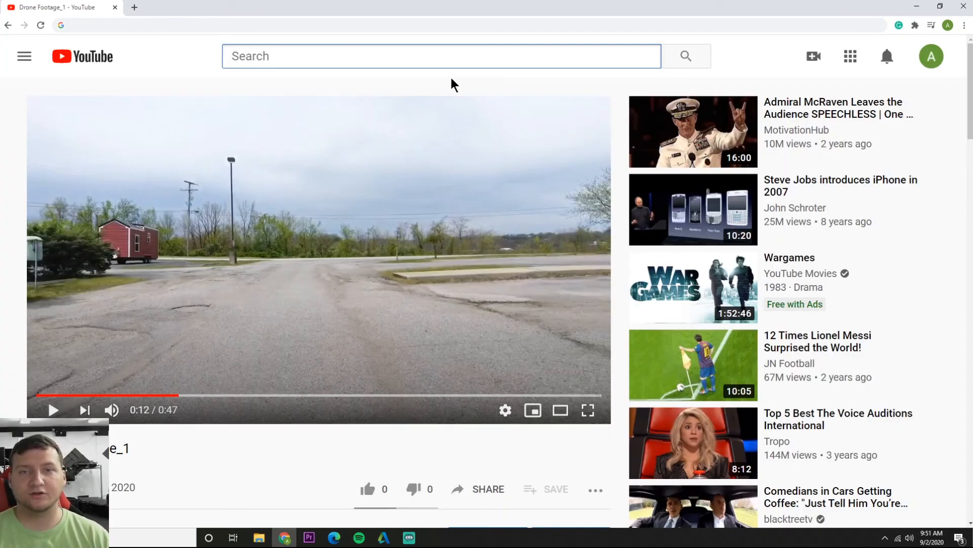
# - Close the Share dialog and click into the YouTube search bar
pyautogui.click(441, 55)
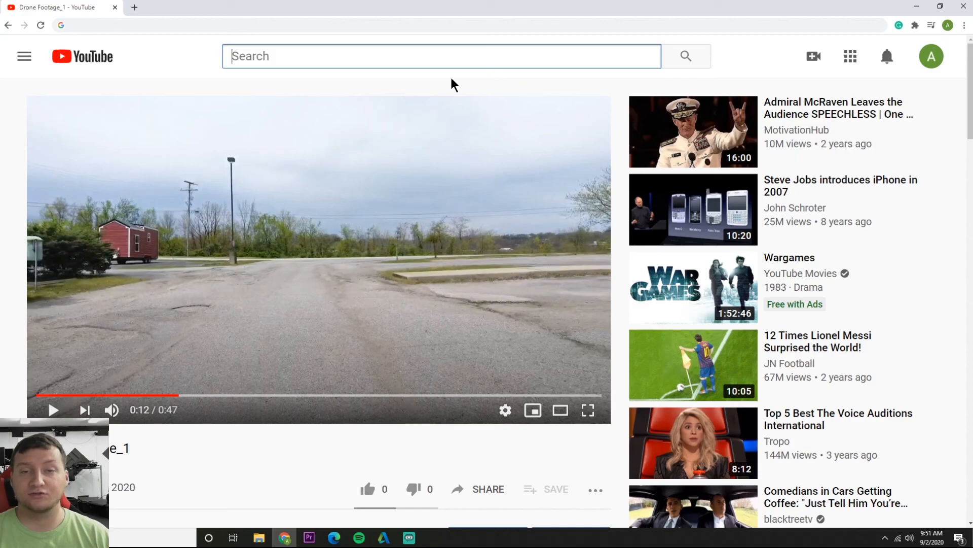
pyautogui.moveTo(473, 131)
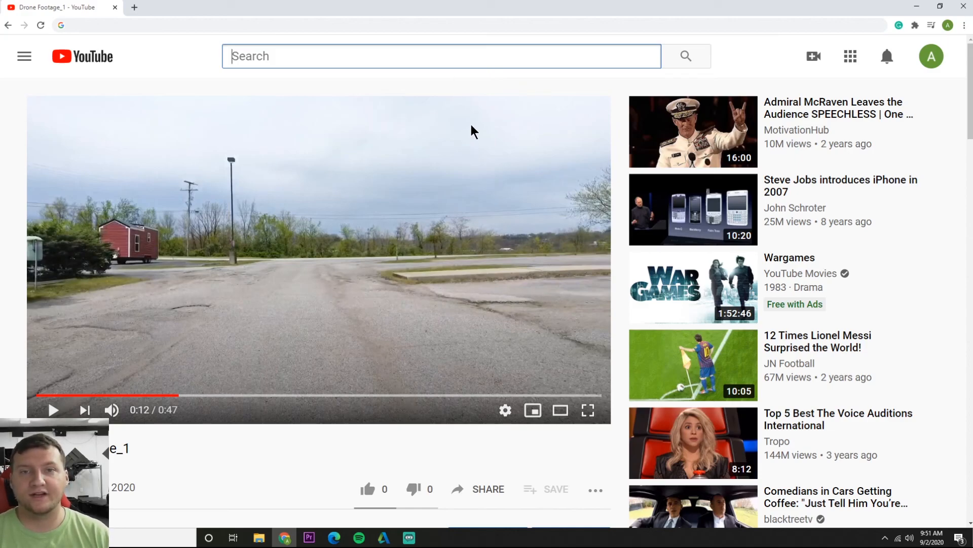